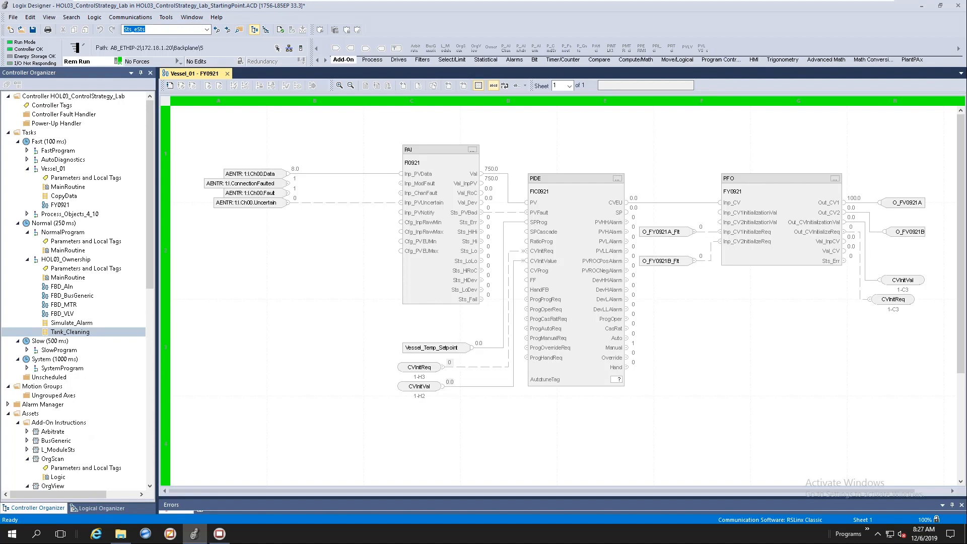
{"action": "mouse_move", "coordinate": [314, 258]}
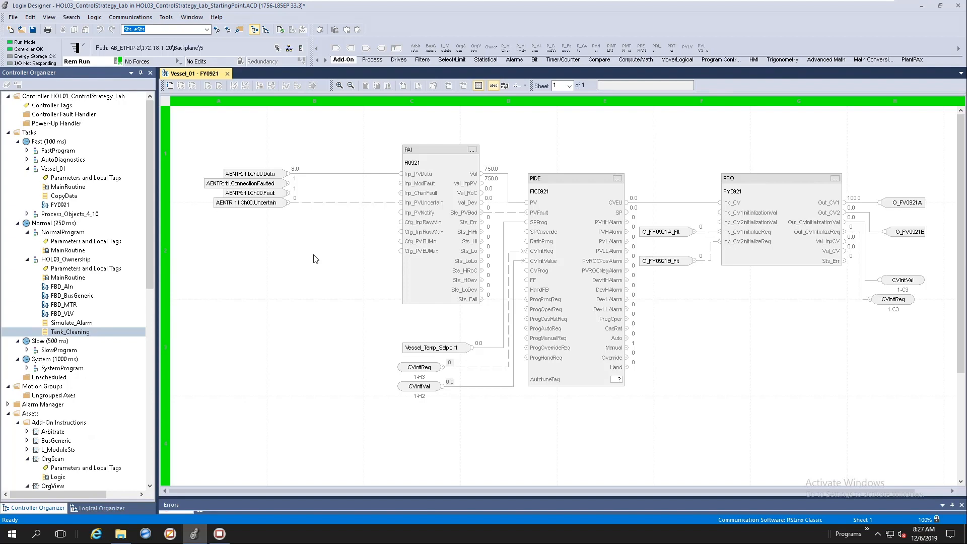
{"action": "mouse_move", "coordinate": [209, 167]}
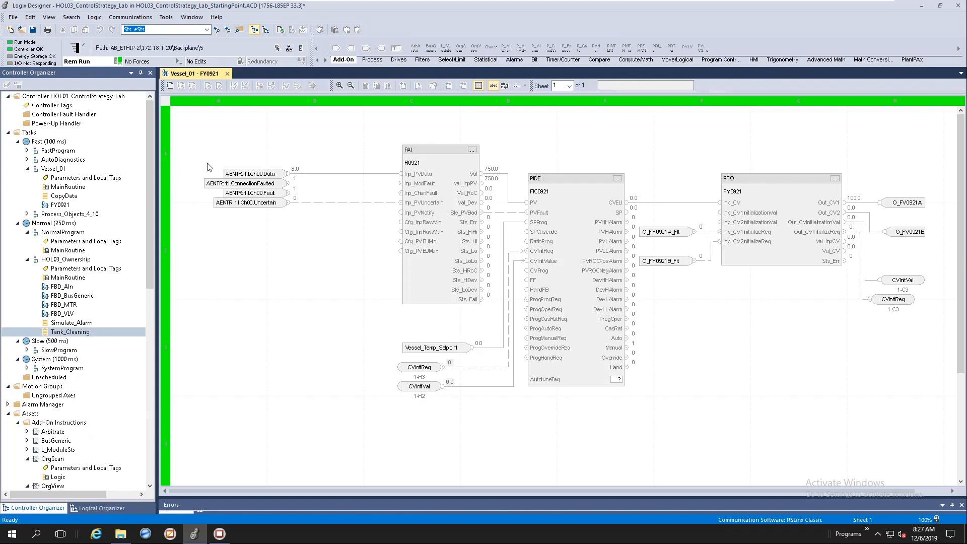
{"action": "mouse_move", "coordinate": [191, 140]}
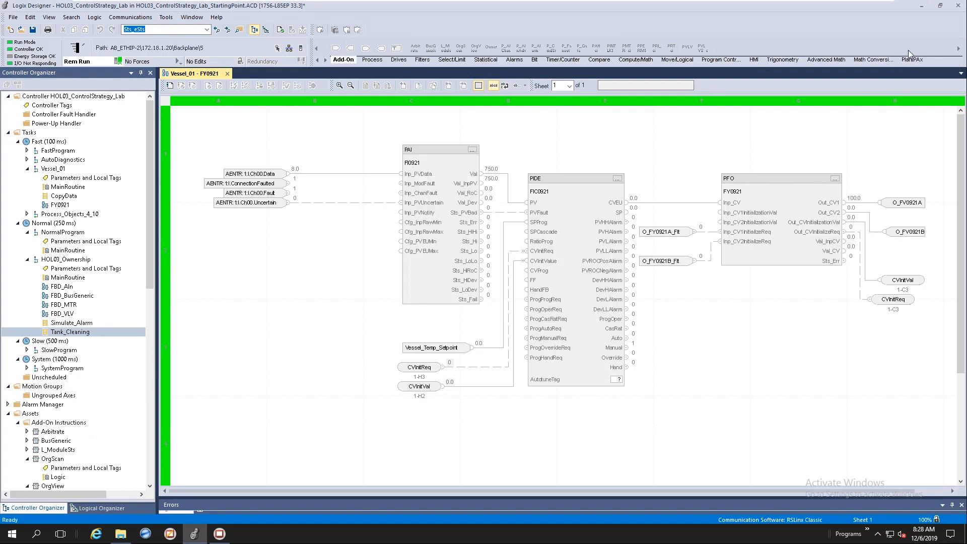
{"action": "mouse_move", "coordinate": [913, 59]}
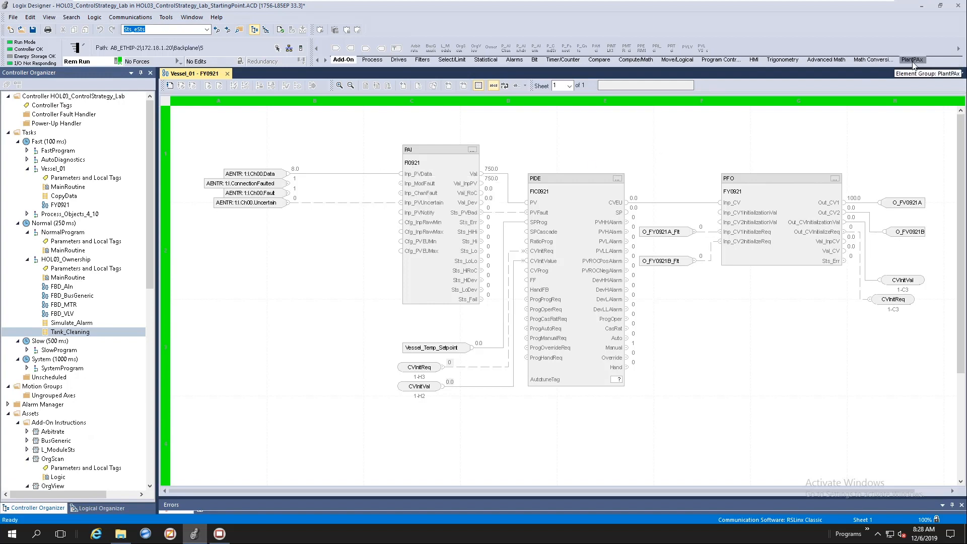
Show the PlantPAx instruction group and open the properties of PAI block FI0921.
{"action": "left_click", "coordinate": [913, 60]}
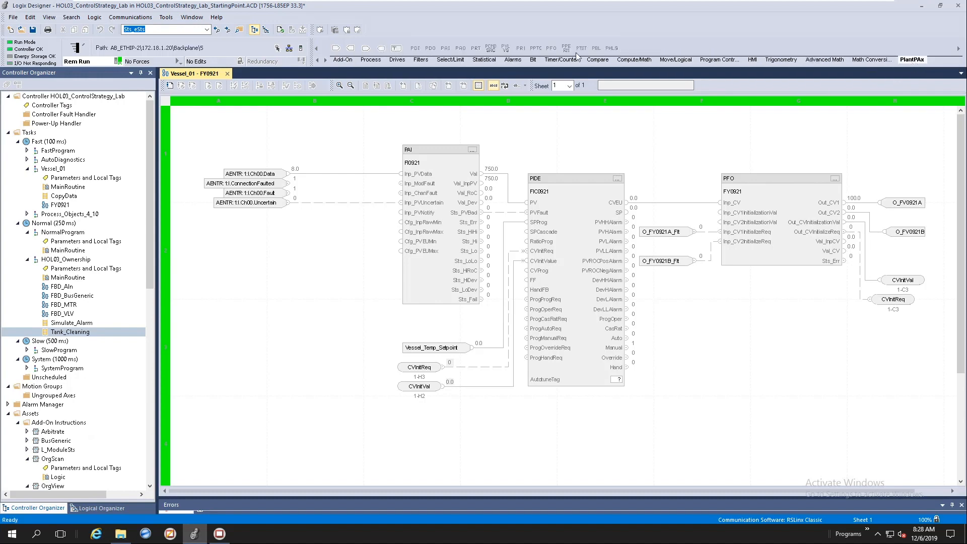
{"action": "mouse_move", "coordinate": [341, 143]}
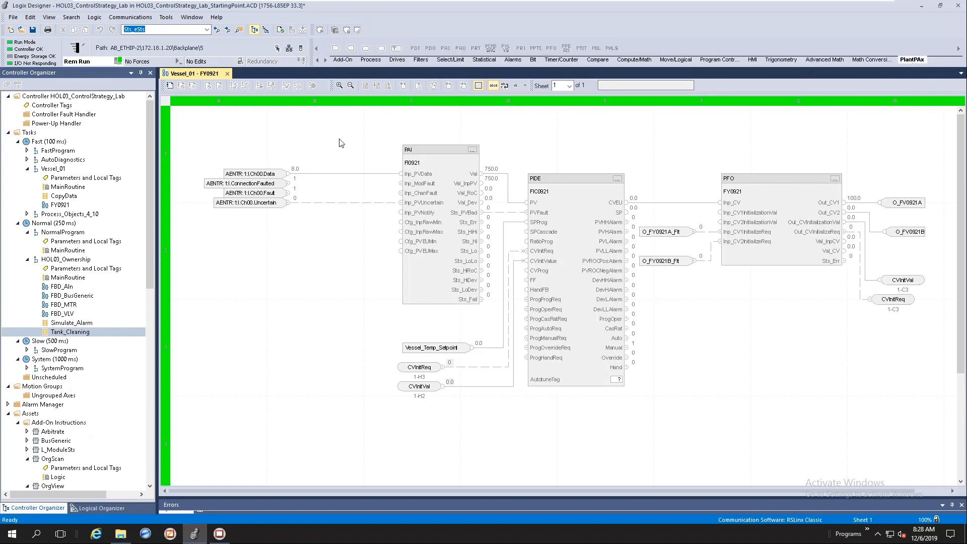
{"action": "mouse_move", "coordinate": [341, 138]}
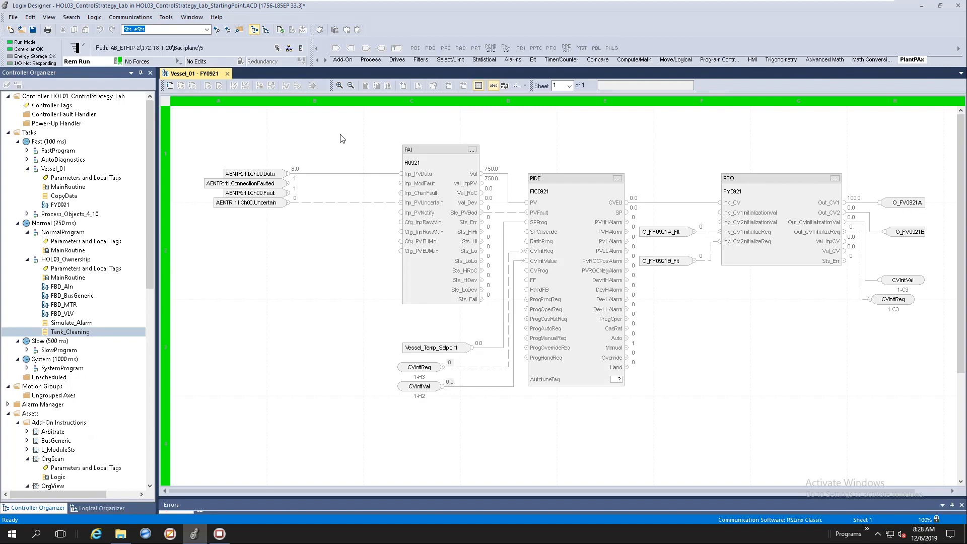
{"action": "mouse_move", "coordinate": [344, 138]}
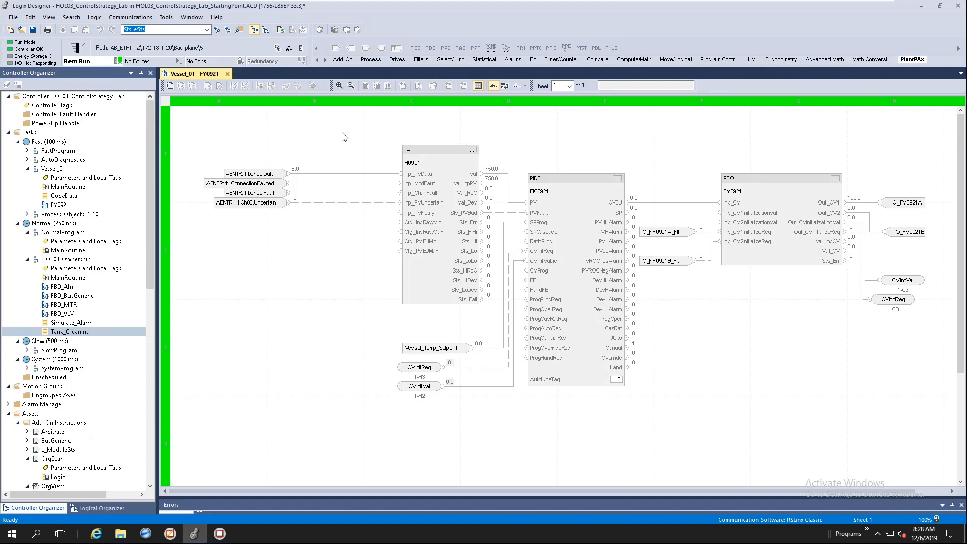
{"action": "mouse_move", "coordinate": [354, 132]}
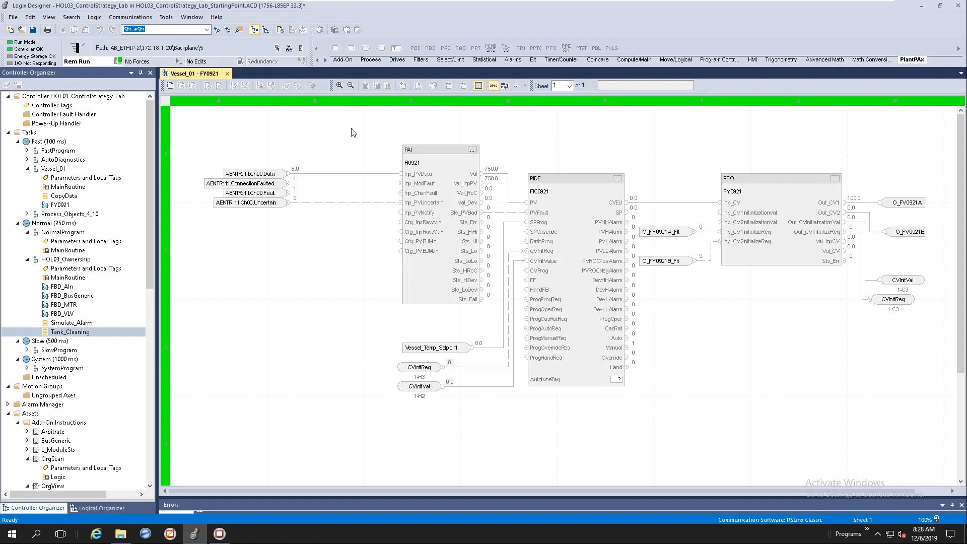
{"action": "mouse_move", "coordinate": [227, 131]}
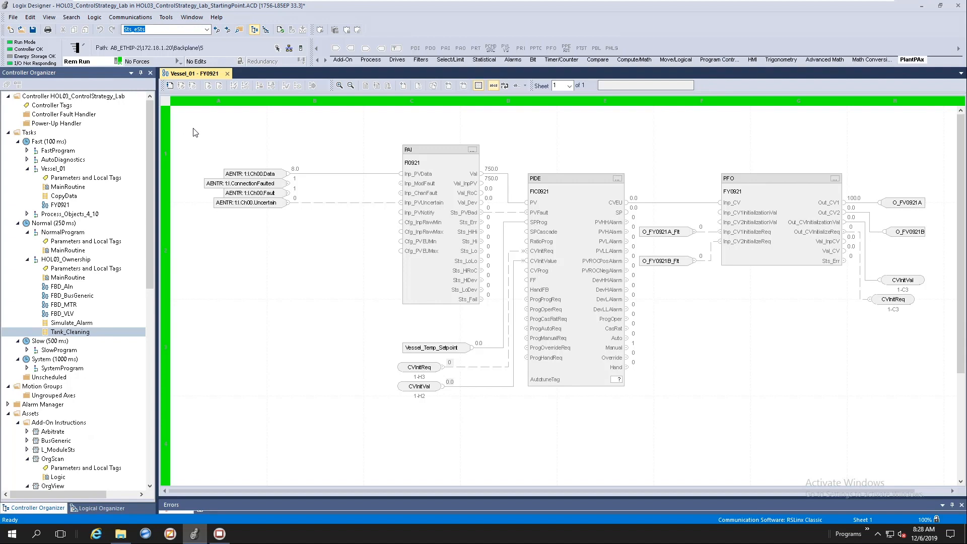
{"action": "mouse_move", "coordinate": [231, 132]}
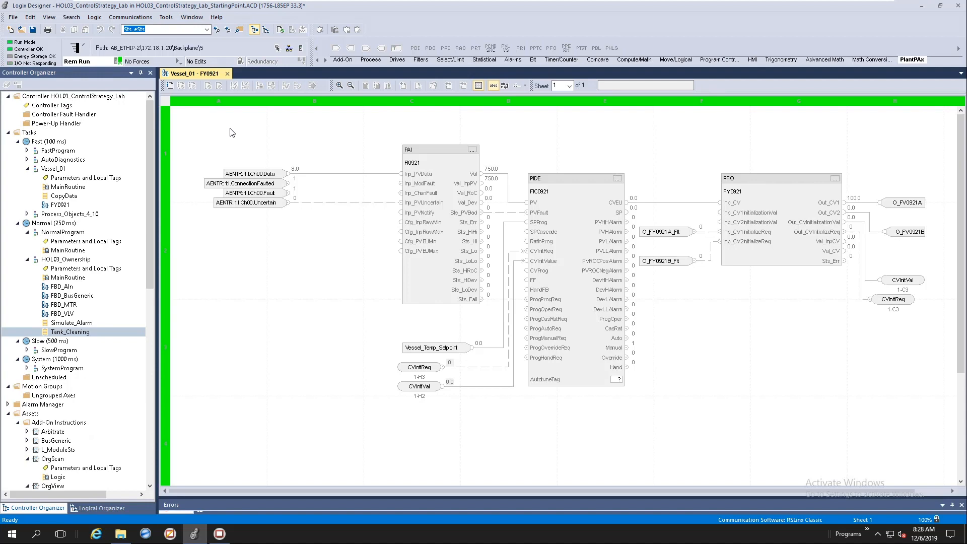
{"action": "mouse_move", "coordinate": [207, 126]}
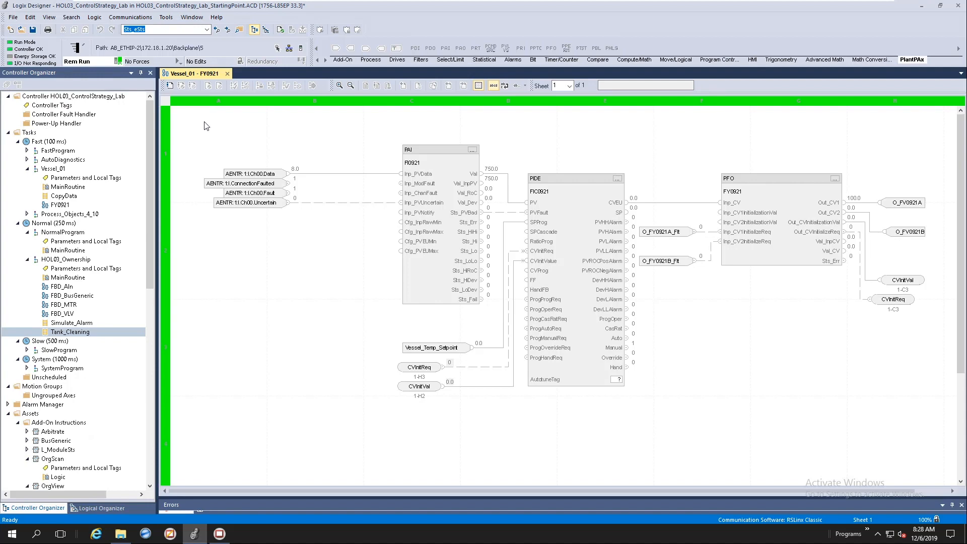
{"action": "mouse_move", "coordinate": [206, 126]}
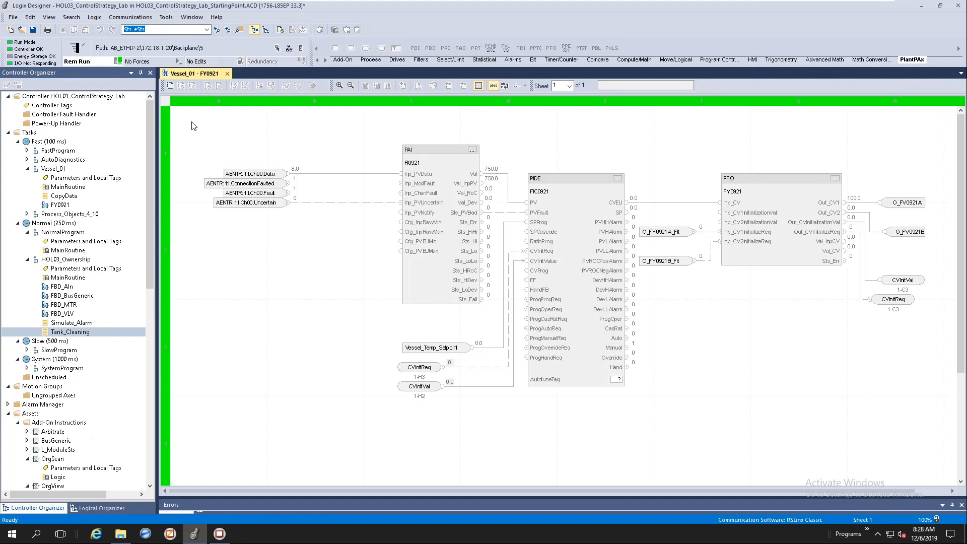
{"action": "mouse_move", "coordinate": [195, 127]}
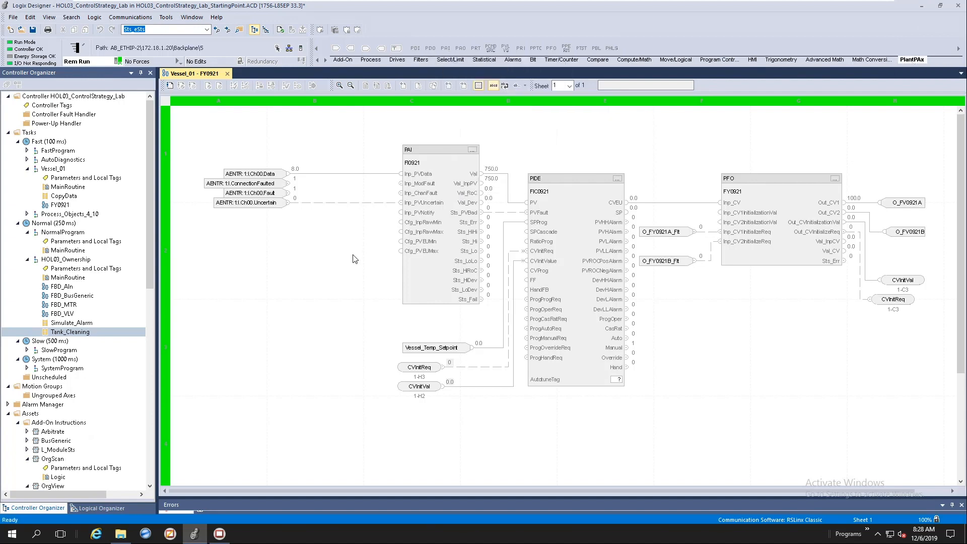
{"action": "mouse_move", "coordinate": [321, 257]}
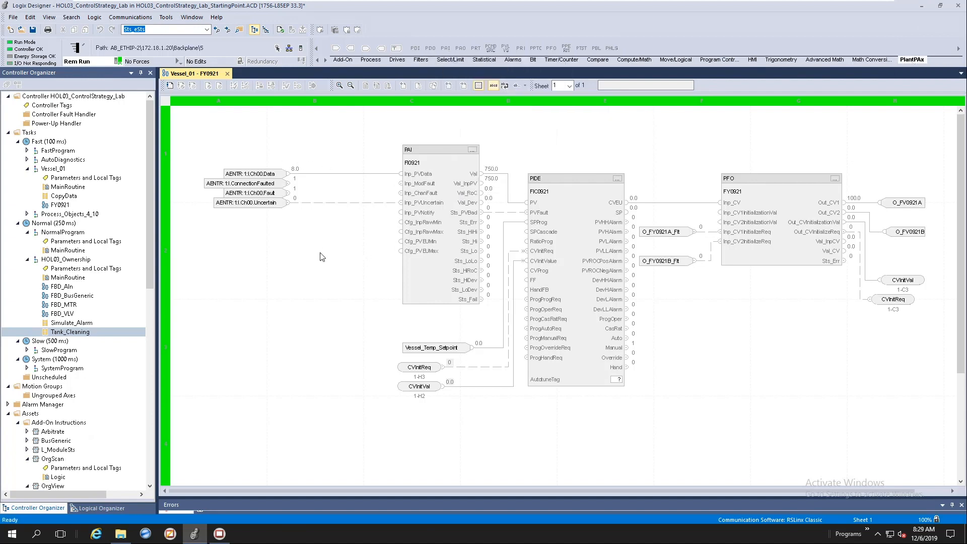
{"action": "mouse_move", "coordinate": [278, 289]}
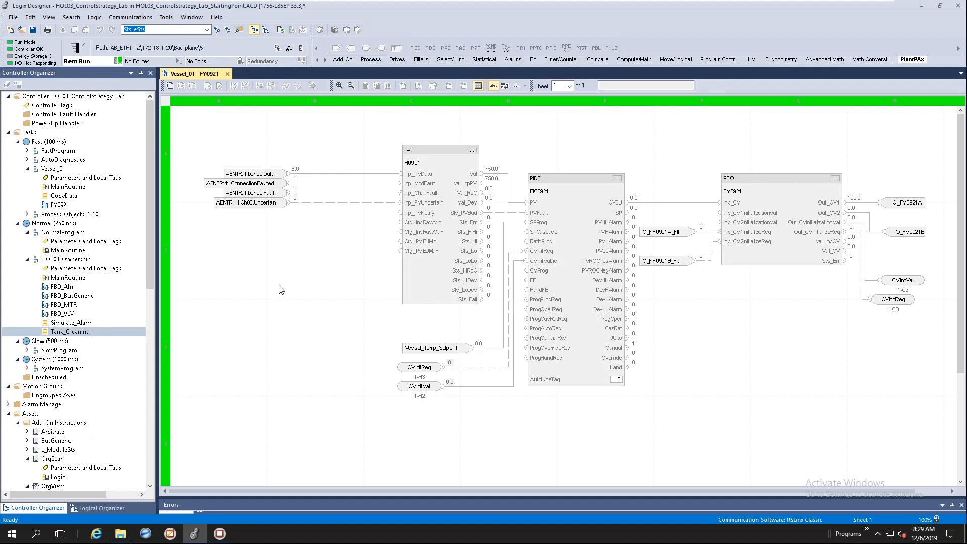
{"action": "mouse_move", "coordinate": [285, 289]}
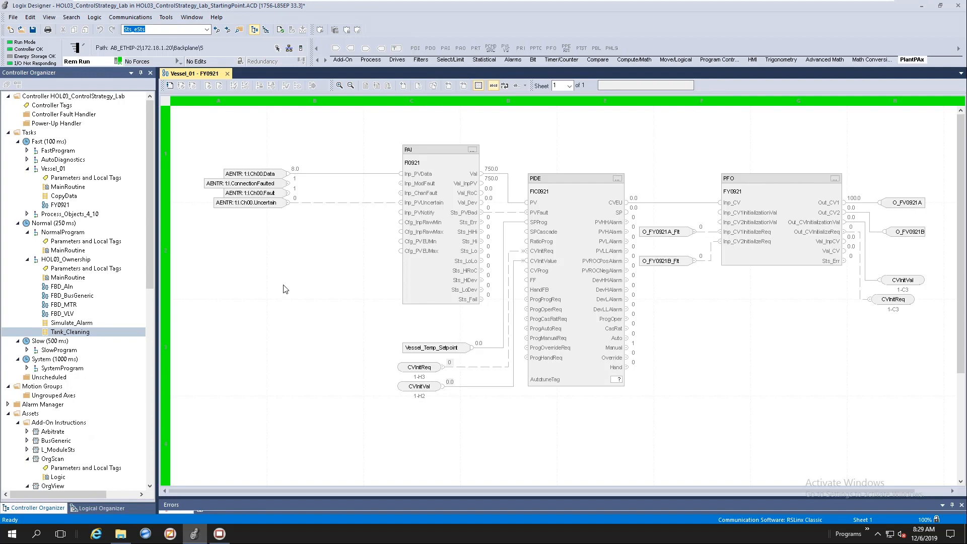
{"action": "mouse_move", "coordinate": [442, 236]}
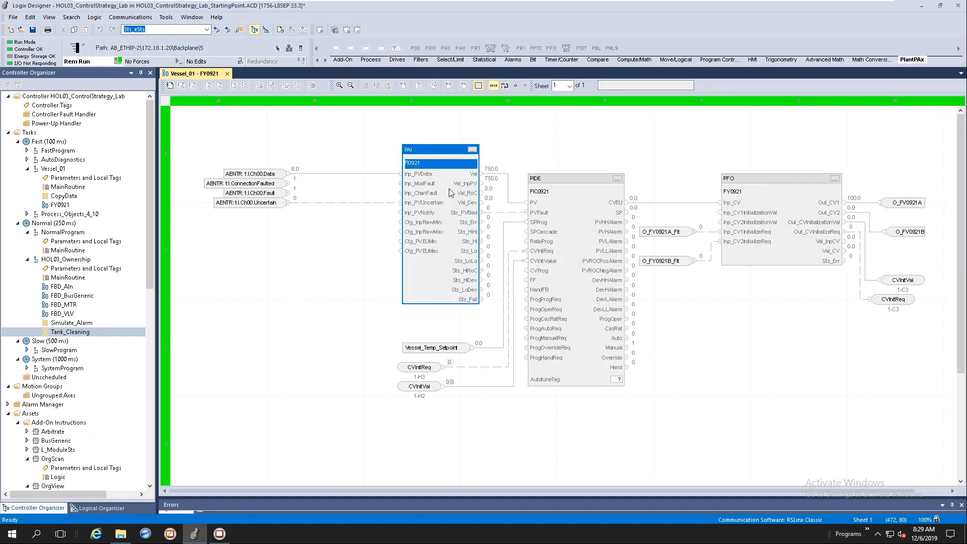
{"action": "mouse_move", "coordinate": [473, 149]}
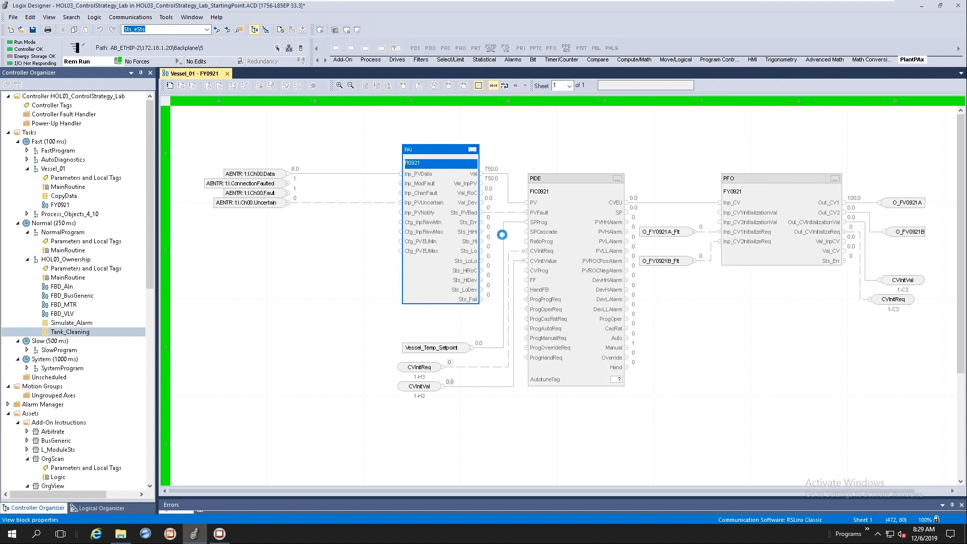
{"action": "double_click", "coordinate": [438, 149]}
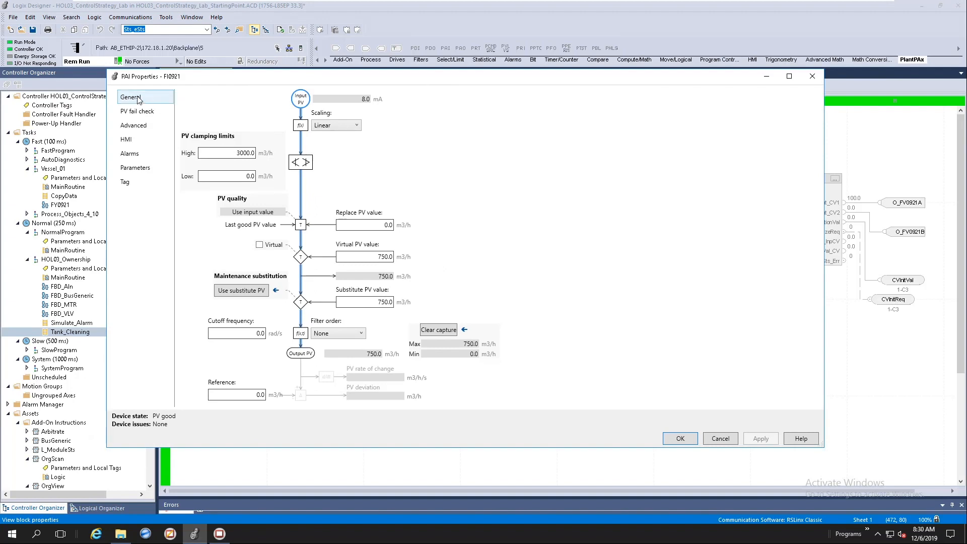
{"action": "mouse_move", "coordinate": [247, 212]}
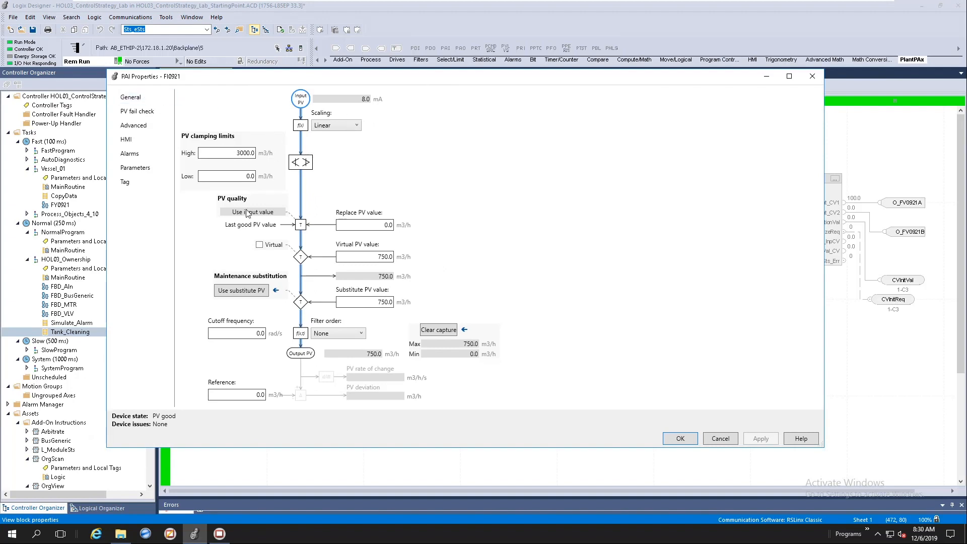
{"action": "mouse_move", "coordinate": [460, 198]}
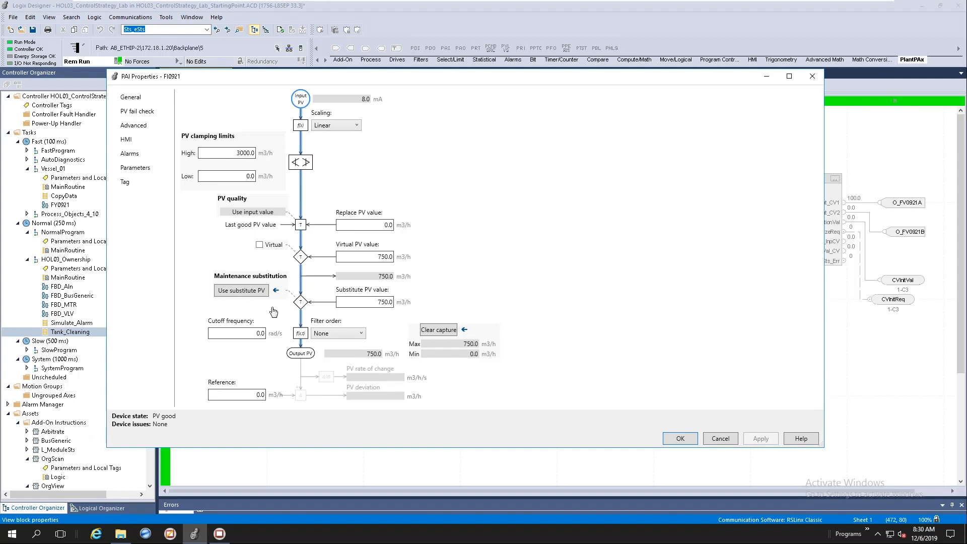
{"action": "mouse_move", "coordinate": [492, 218]}
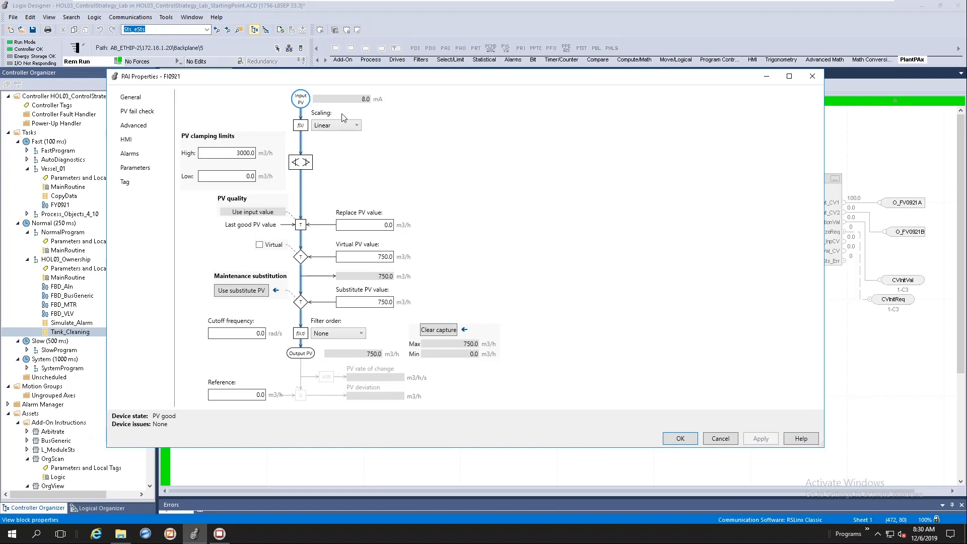
{"action": "mouse_move", "coordinate": [308, 340]}
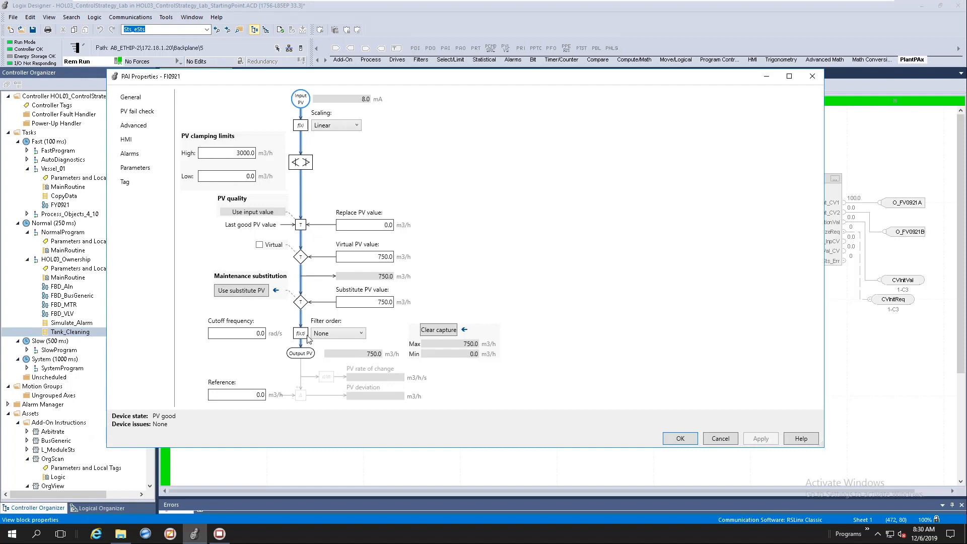
{"action": "mouse_move", "coordinate": [614, 224]}
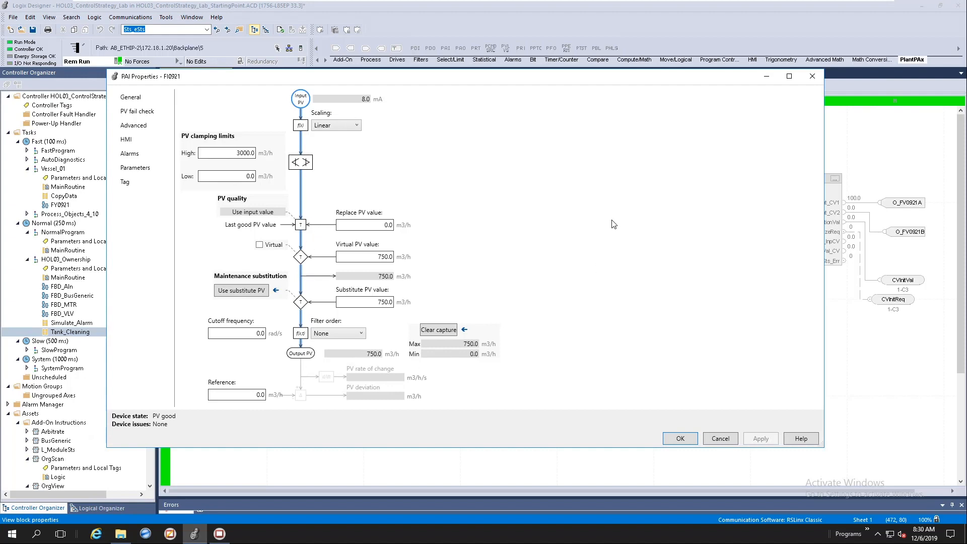
{"action": "mouse_move", "coordinate": [371, 107]}
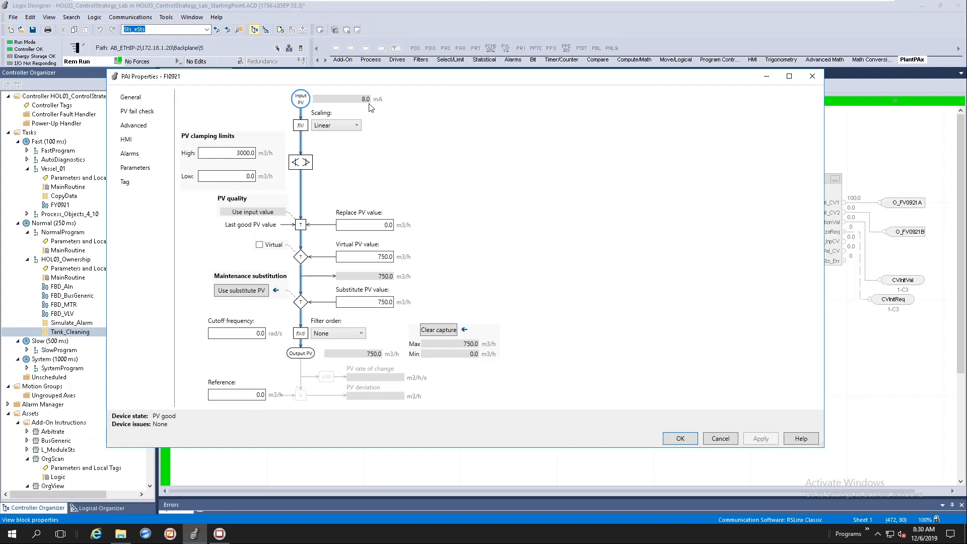
{"action": "mouse_move", "coordinate": [363, 104]}
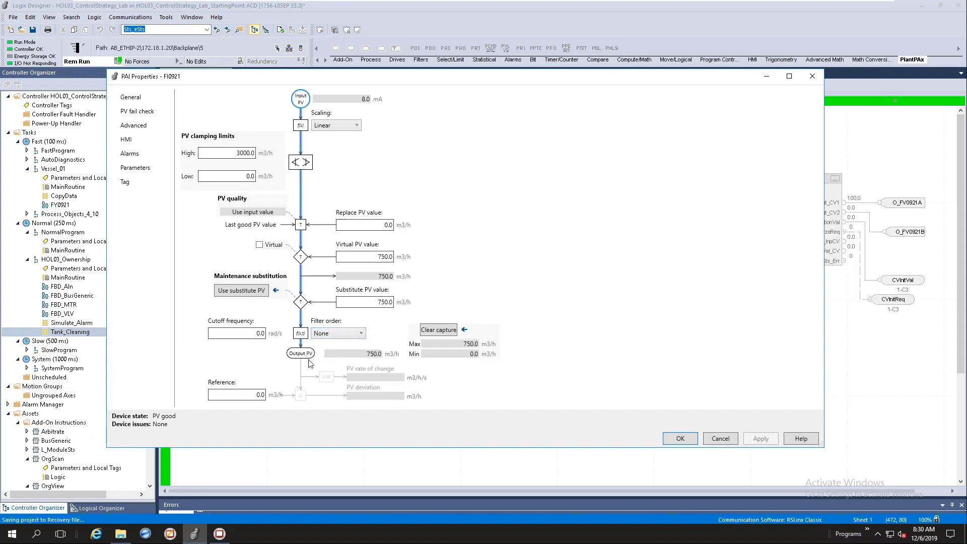
{"action": "mouse_move", "coordinate": [307, 110]}
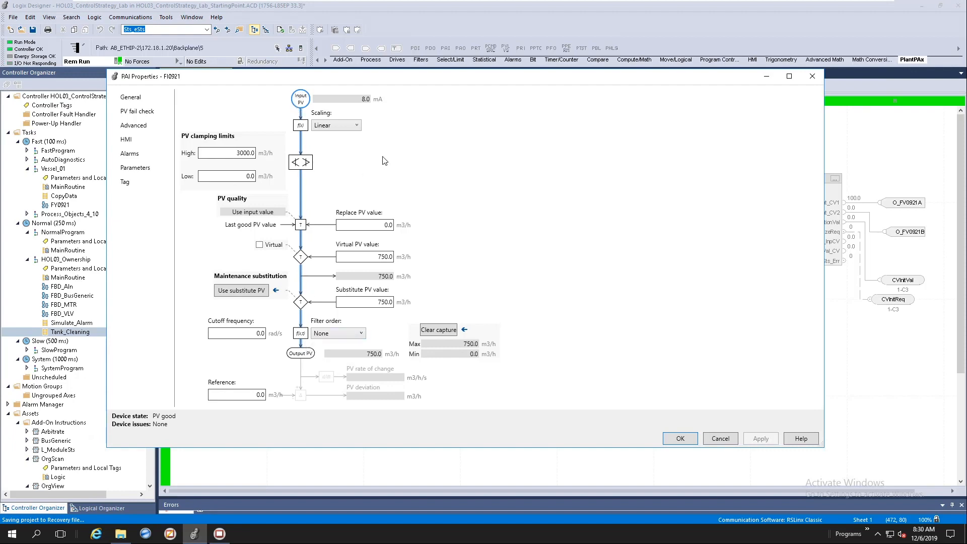
{"action": "mouse_move", "coordinate": [375, 110]}
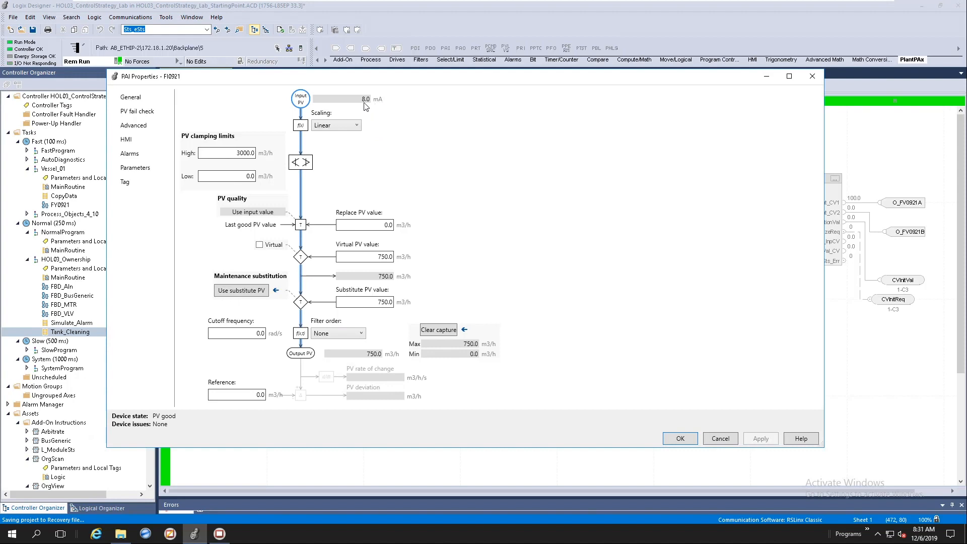
{"action": "mouse_move", "coordinate": [310, 224]}
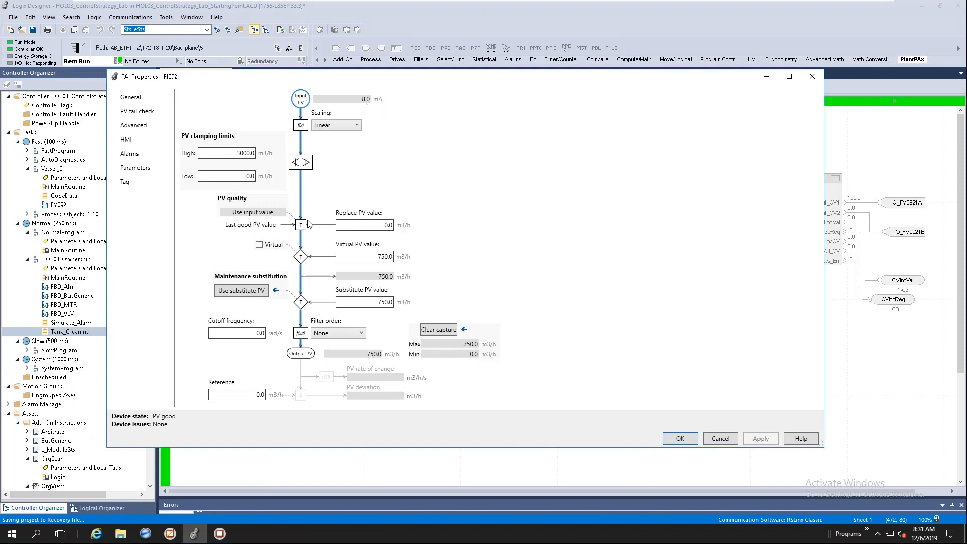
{"action": "mouse_move", "coordinate": [208, 256]}
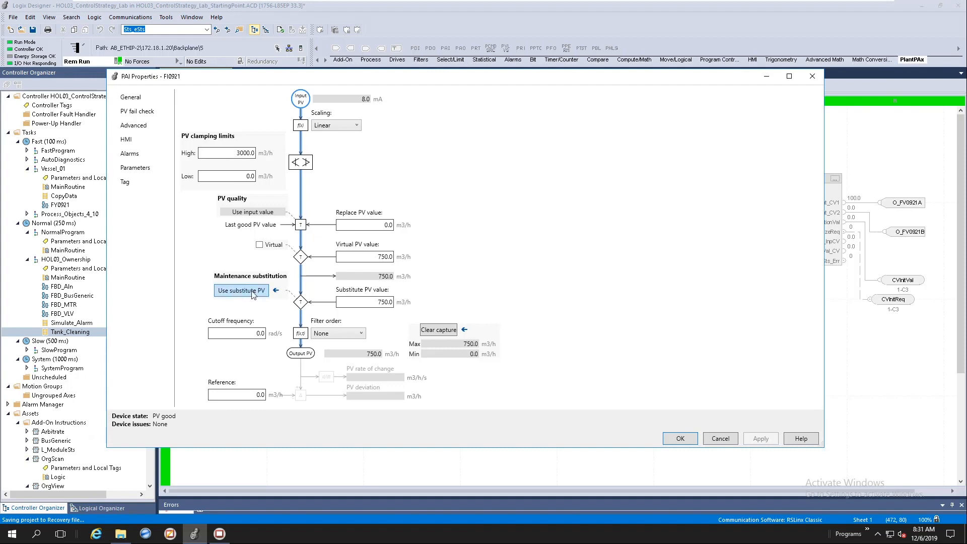
Switch FI0921 to Use substitute PV under Maintenance substitution.
{"action": "left_click", "coordinate": [241, 291]}
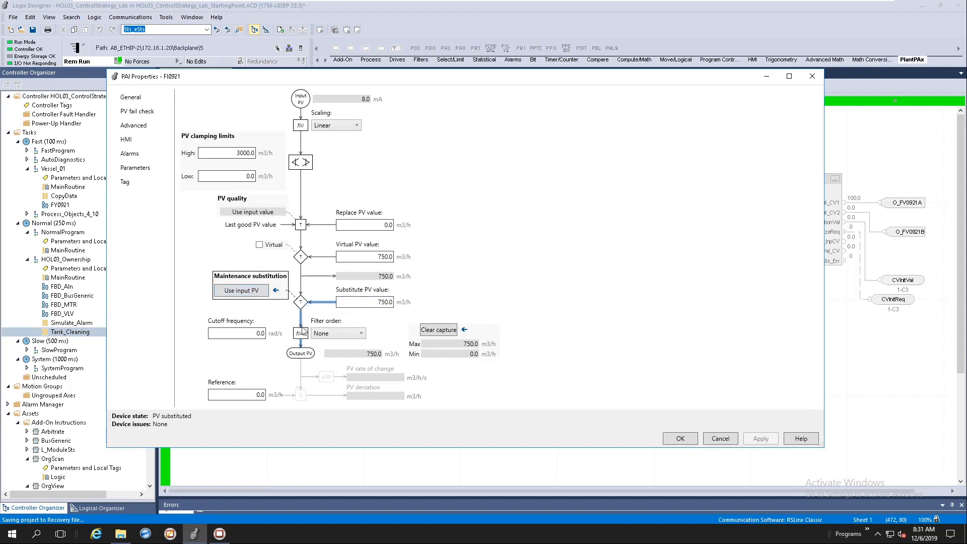
{"action": "mouse_move", "coordinate": [366, 312]}
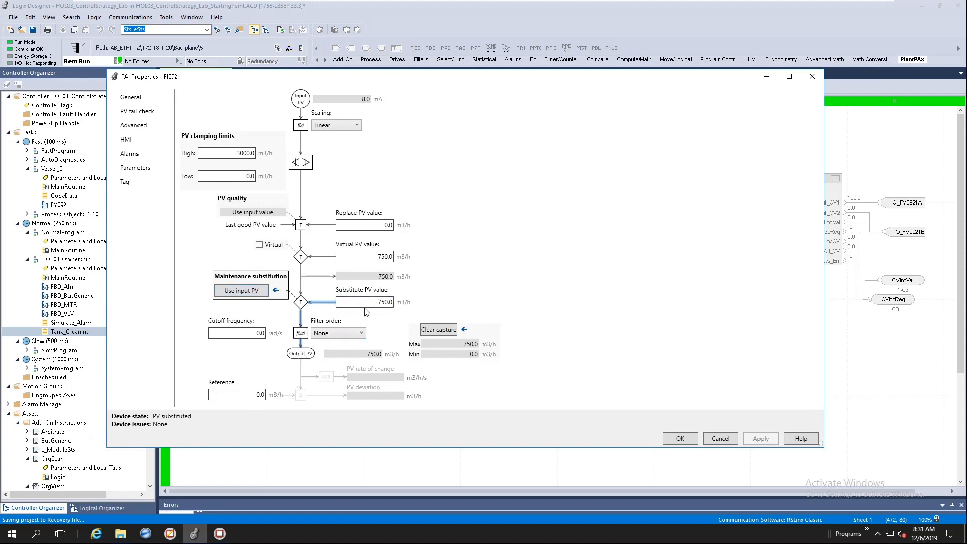
Return FI0921 to Use input PV and open its PV fail check page.
{"action": "left_click", "coordinate": [364, 302]}
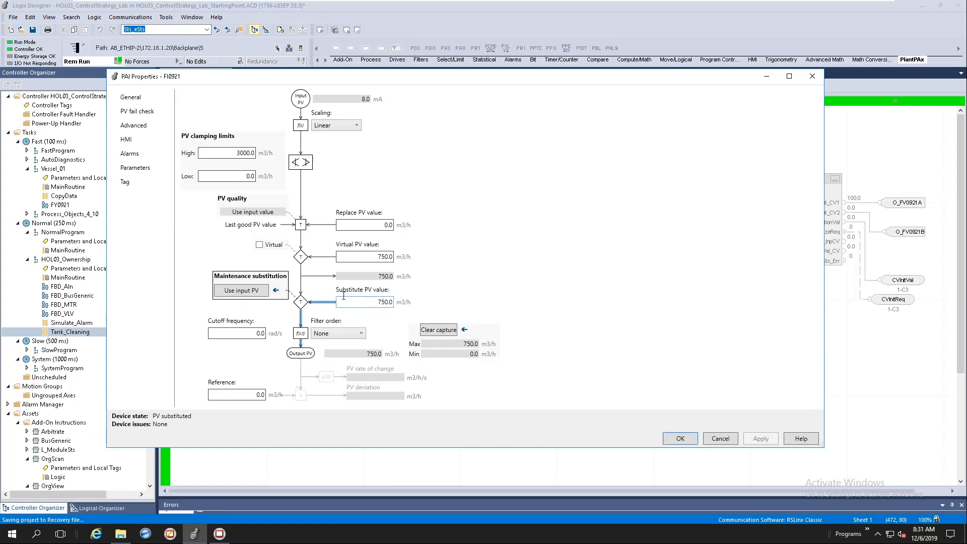
{"action": "left_click", "coordinate": [242, 291]}
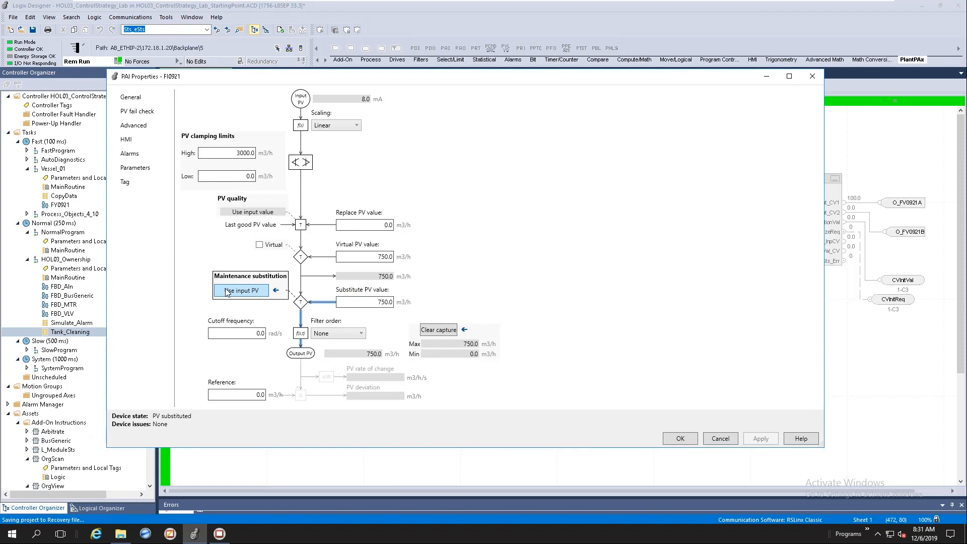
{"action": "left_click", "coordinate": [241, 290]}
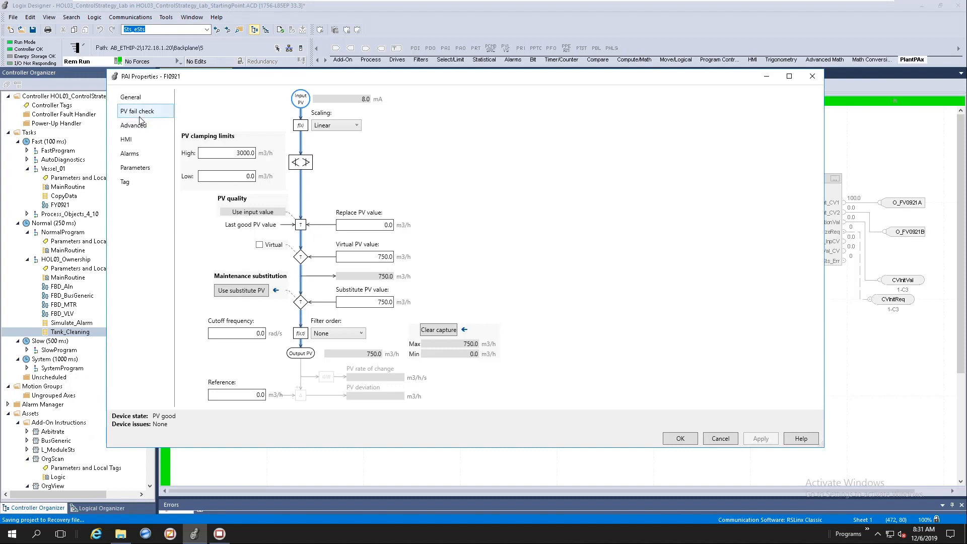
{"action": "left_click", "coordinate": [133, 125]}
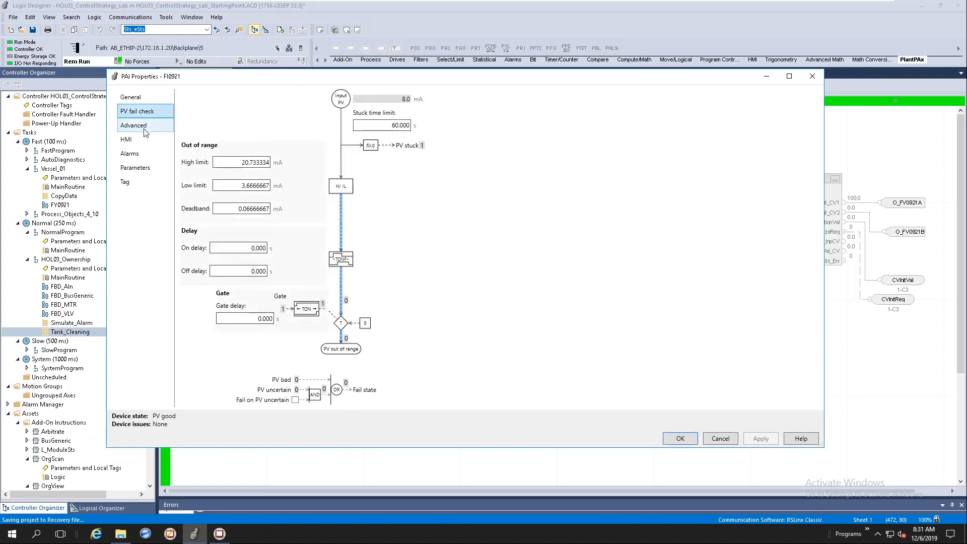
Open FI0921's Advanced page with PV quality issue states, scaling limits and substitute PV option.
{"action": "left_click", "coordinate": [134, 126]}
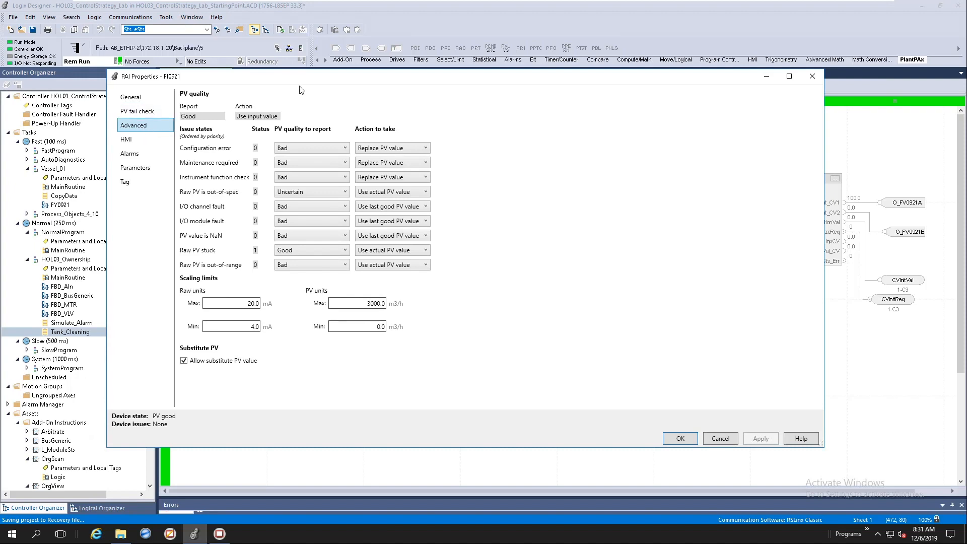
{"action": "mouse_move", "coordinate": [171, 109]}
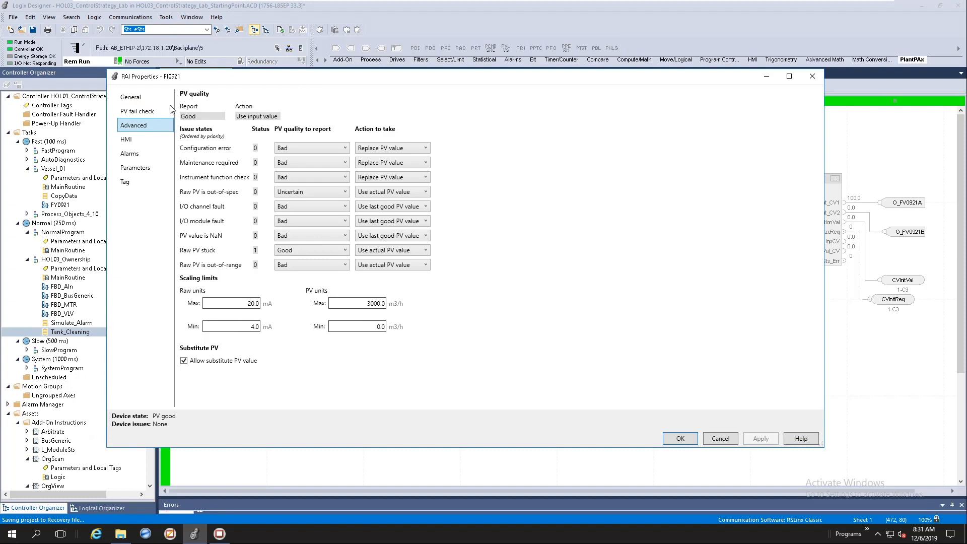
{"action": "left_click", "coordinate": [138, 110]}
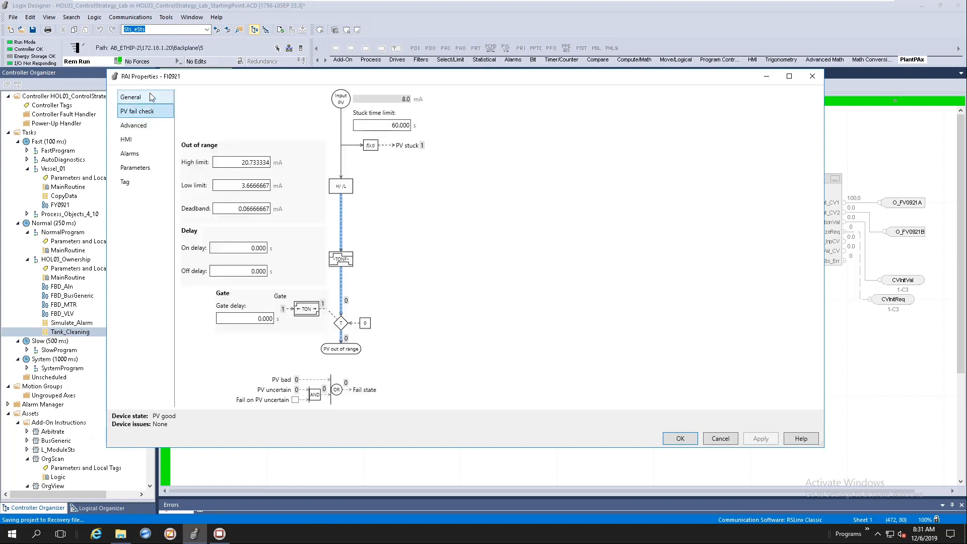
{"action": "left_click", "coordinate": [134, 125]}
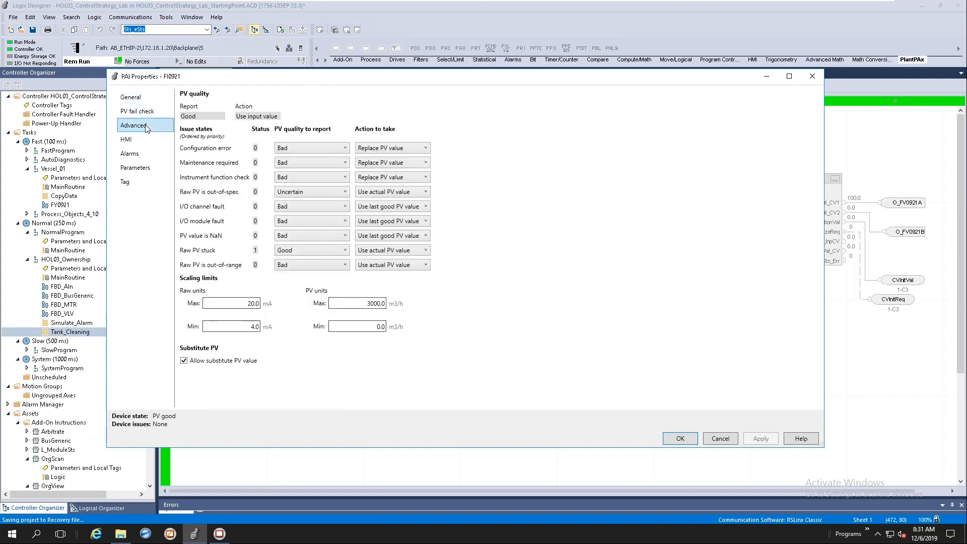
Open the HMI page showing display label 'Flow meter' and security area Area01.
{"action": "left_click", "coordinate": [127, 139]}
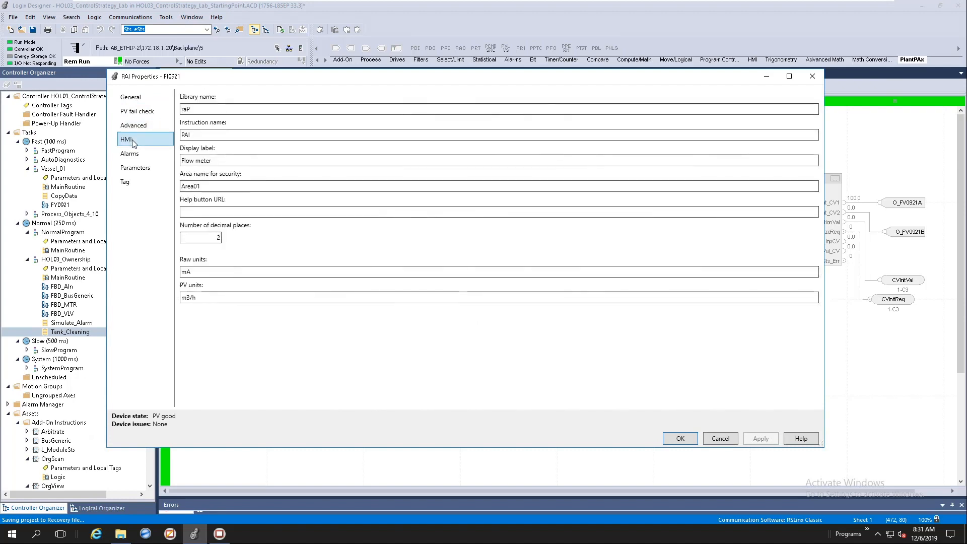
{"action": "left_click", "coordinate": [221, 110]}
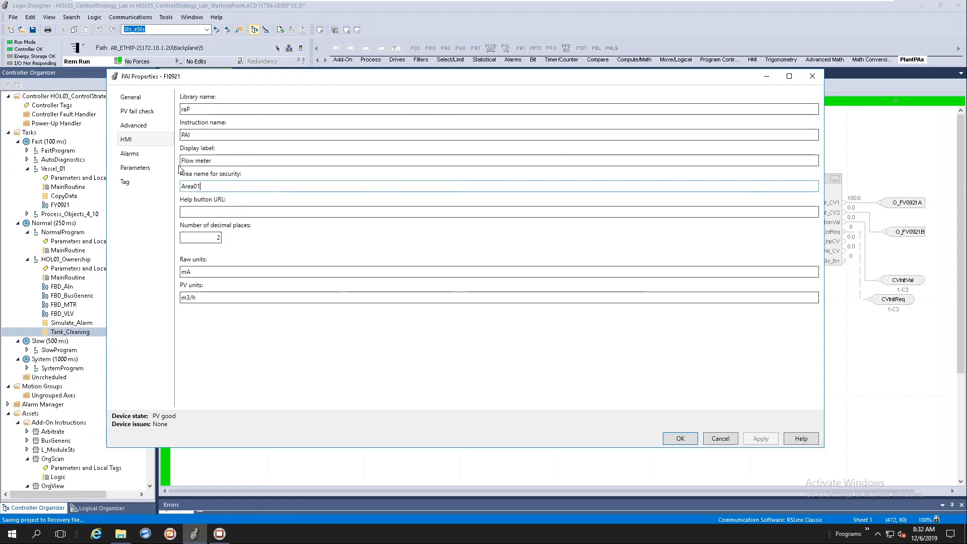
Open the Alarms page listing High High, High, Low and Low Low limits.
{"action": "left_click", "coordinate": [130, 154]}
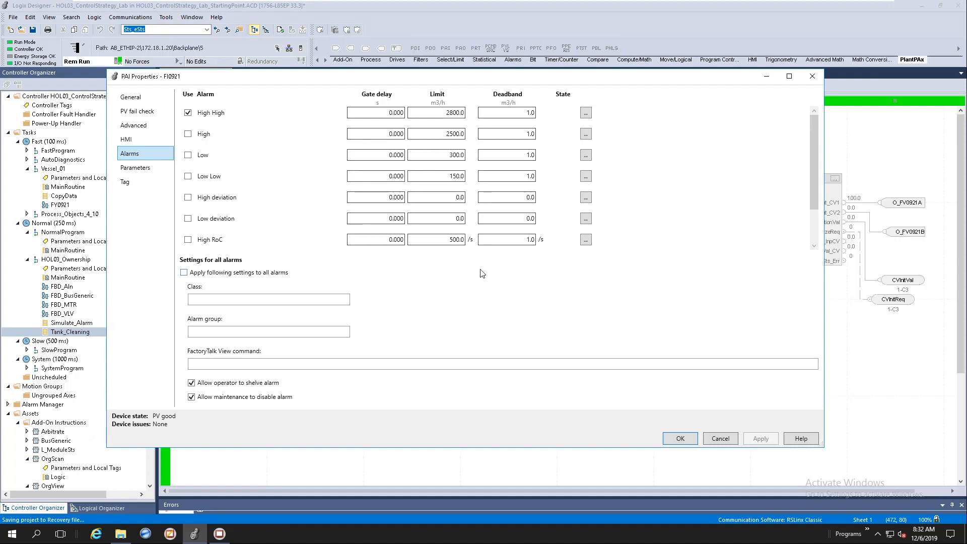
{"action": "mouse_move", "coordinate": [499, 266]}
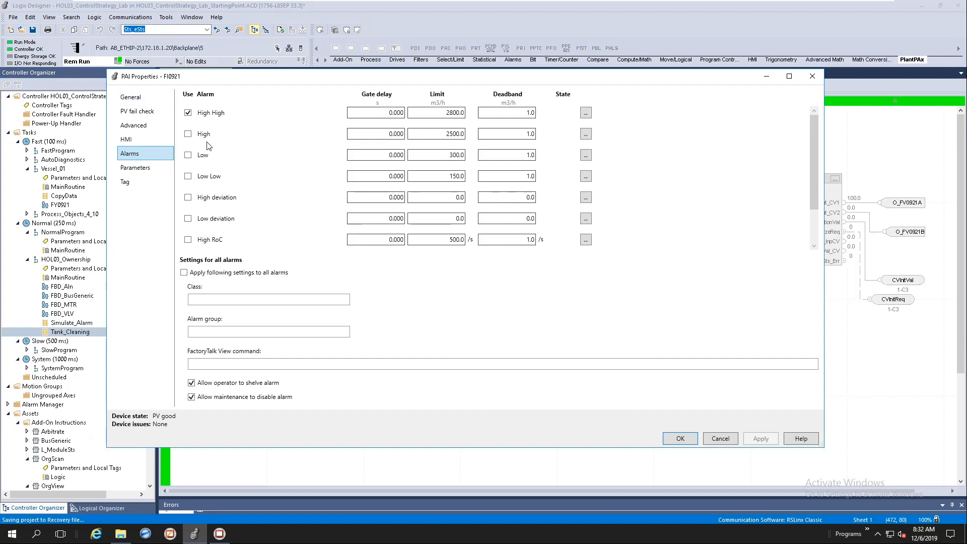
{"action": "mouse_move", "coordinate": [525, 307]}
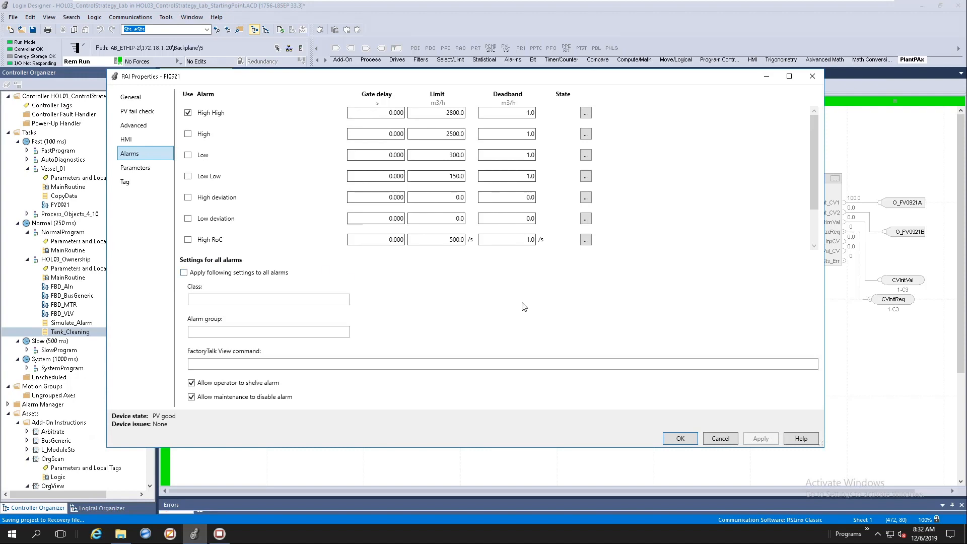
{"action": "mouse_move", "coordinate": [568, 283]}
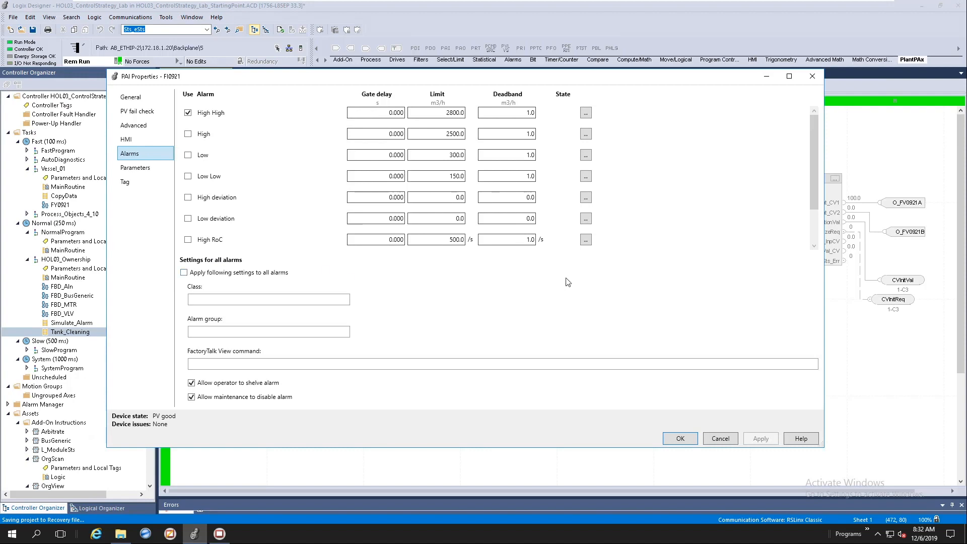
{"action": "mouse_move", "coordinate": [196, 209]}
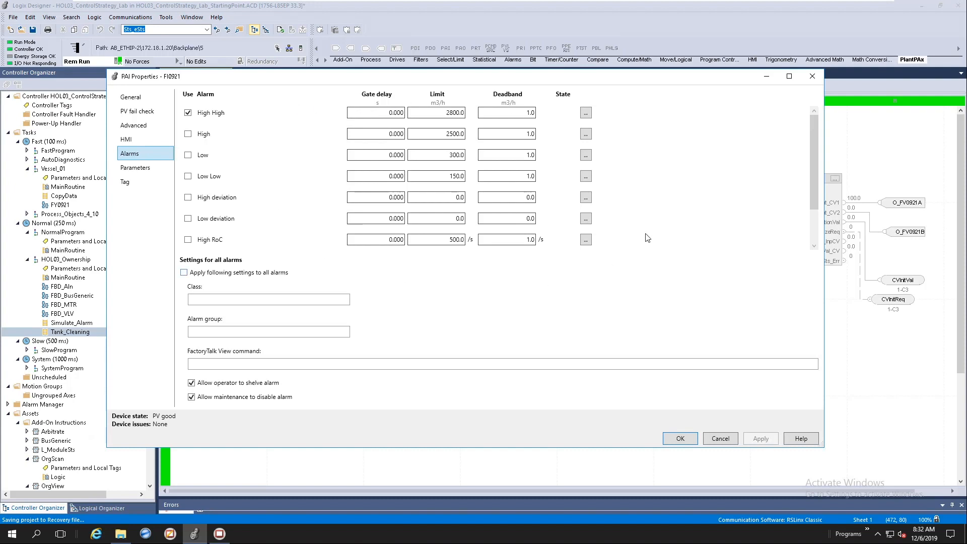
{"action": "mouse_move", "coordinate": [657, 238]}
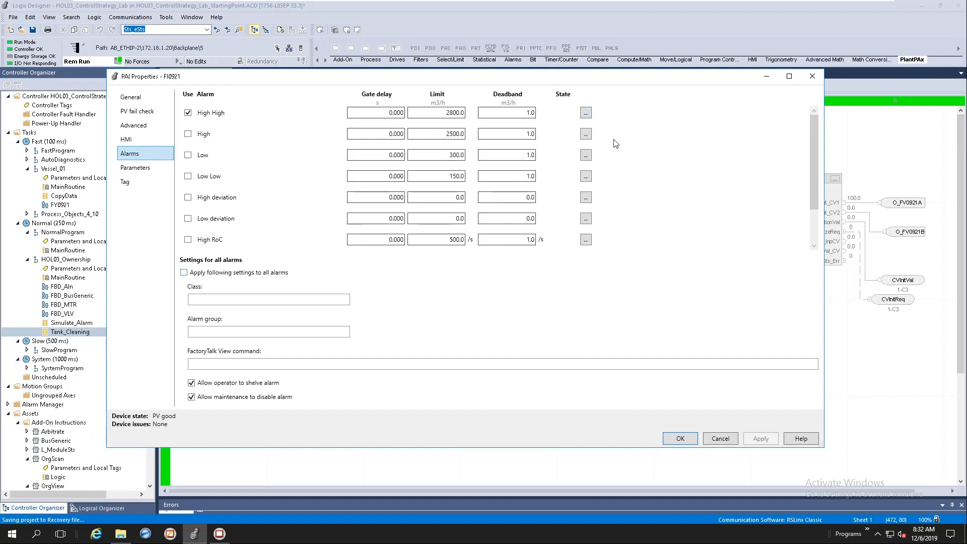
Review the High High alarm's class, alarm group and advanced options, then close it.
{"action": "left_click", "coordinate": [585, 112]}
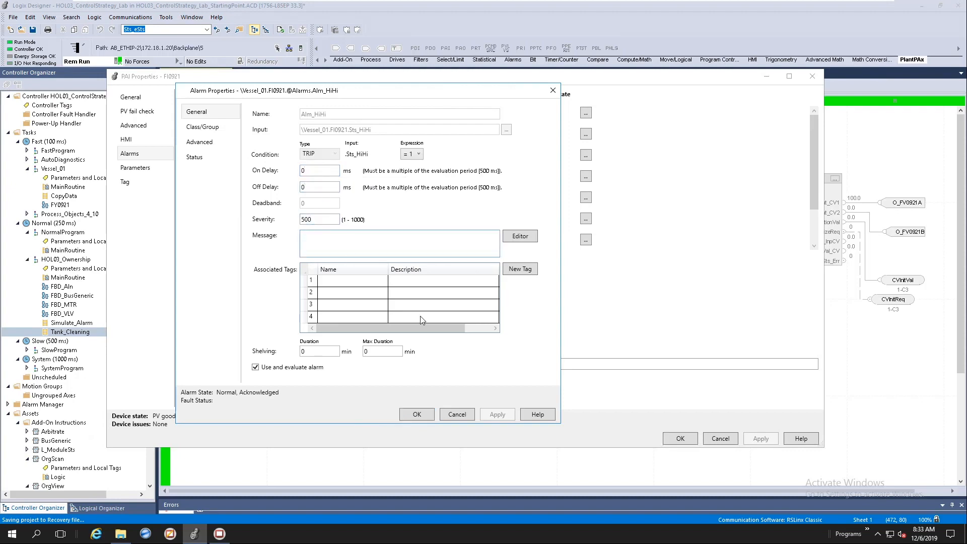
{"action": "left_click", "coordinate": [200, 141]}
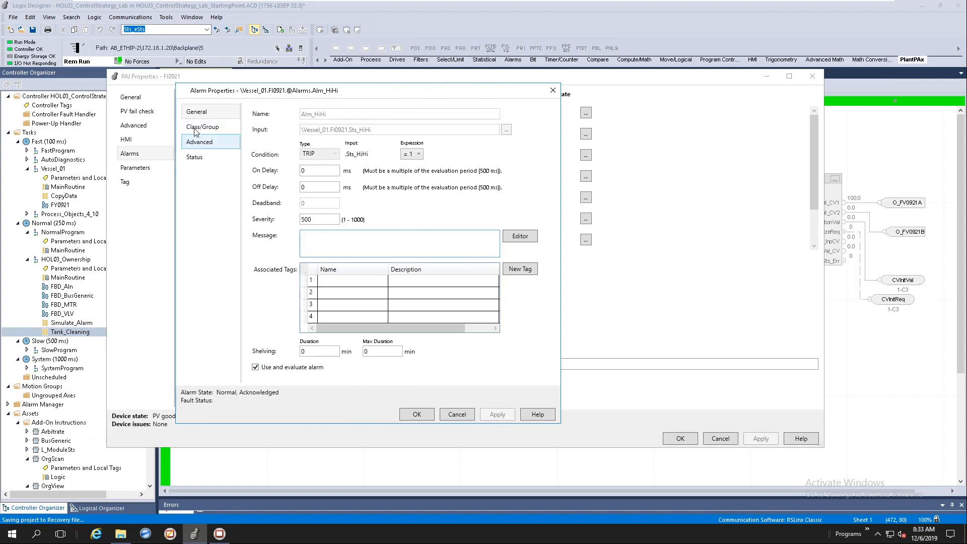
{"action": "left_click", "coordinate": [203, 127]}
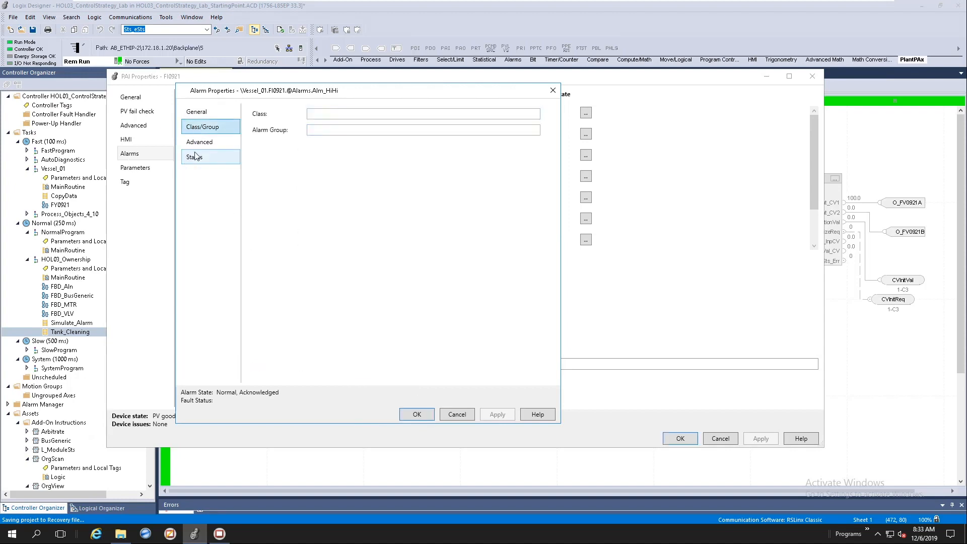
{"action": "left_click", "coordinate": [200, 142]}
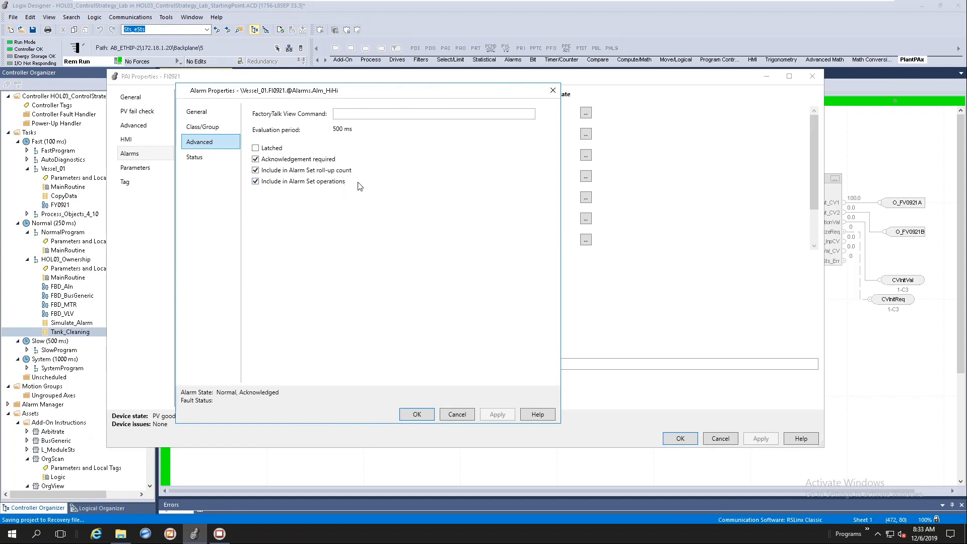
{"action": "mouse_move", "coordinate": [354, 192]}
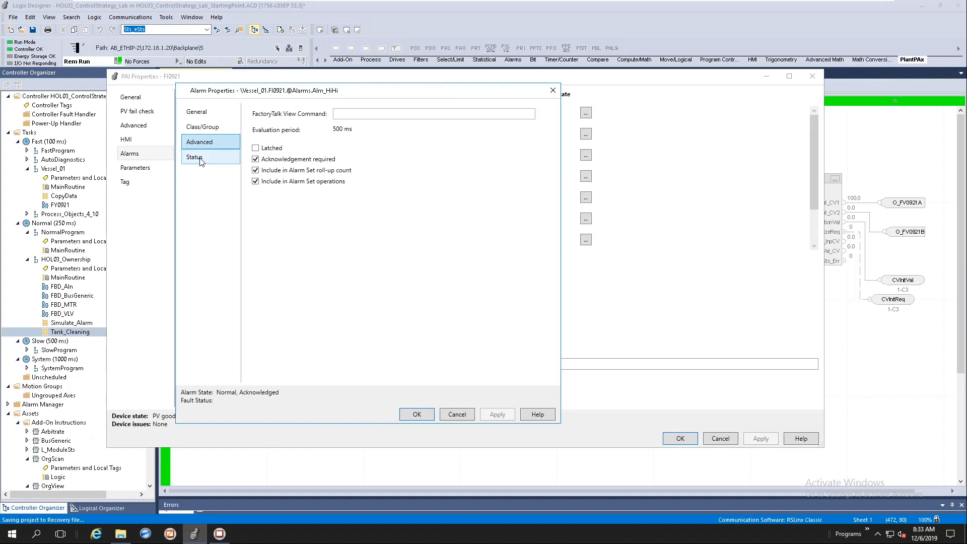
{"action": "left_click", "coordinate": [194, 156]}
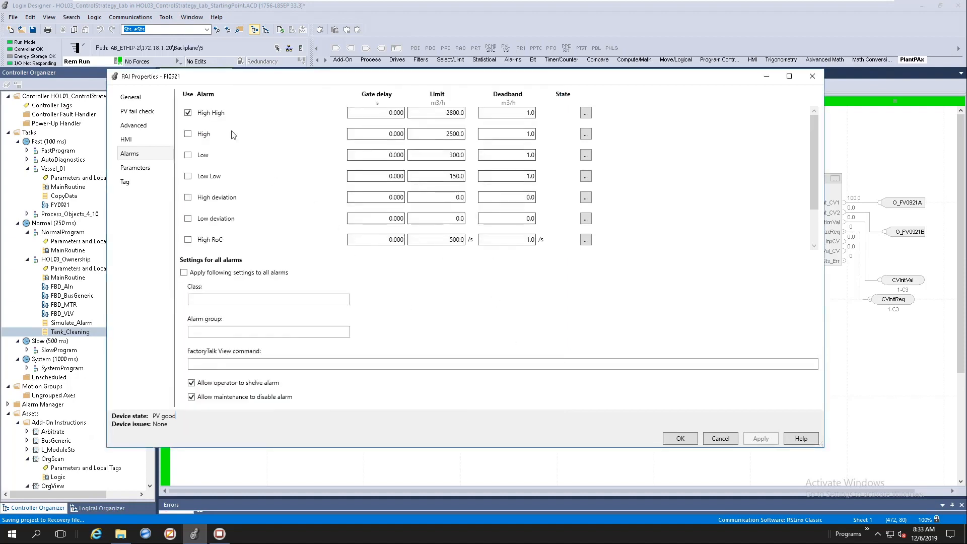
{"action": "mouse_move", "coordinate": [251, 260]}
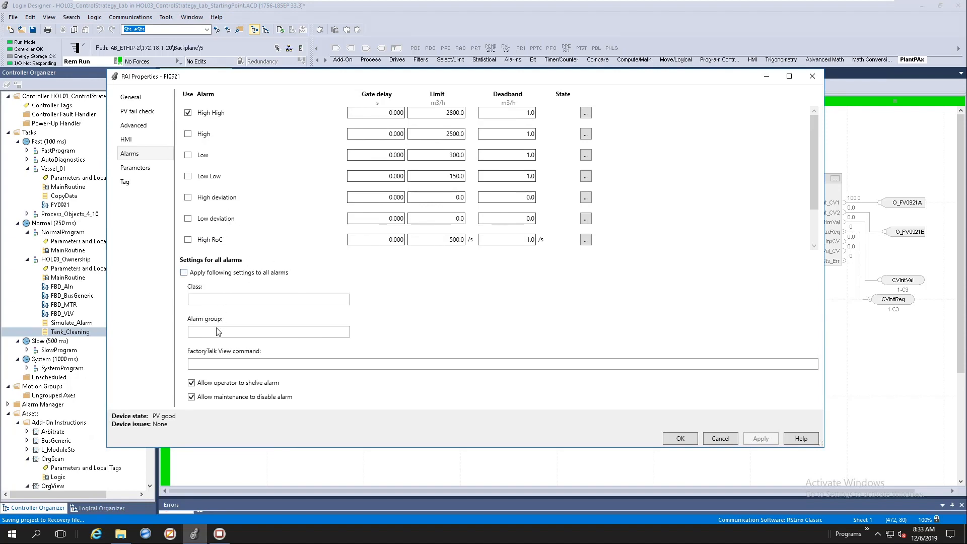
{"action": "mouse_move", "coordinate": [225, 296]}
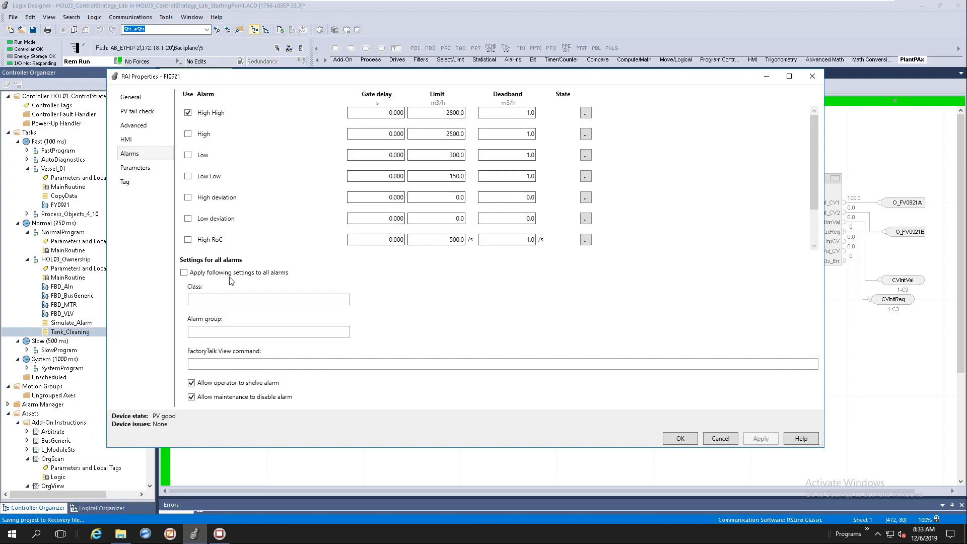
{"action": "mouse_move", "coordinate": [219, 294]}
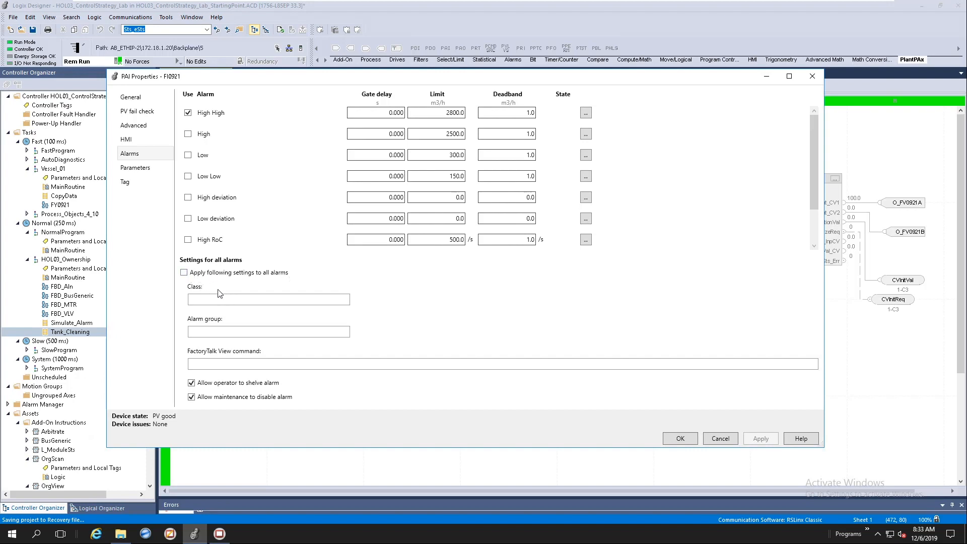
{"action": "mouse_move", "coordinate": [203, 354]}
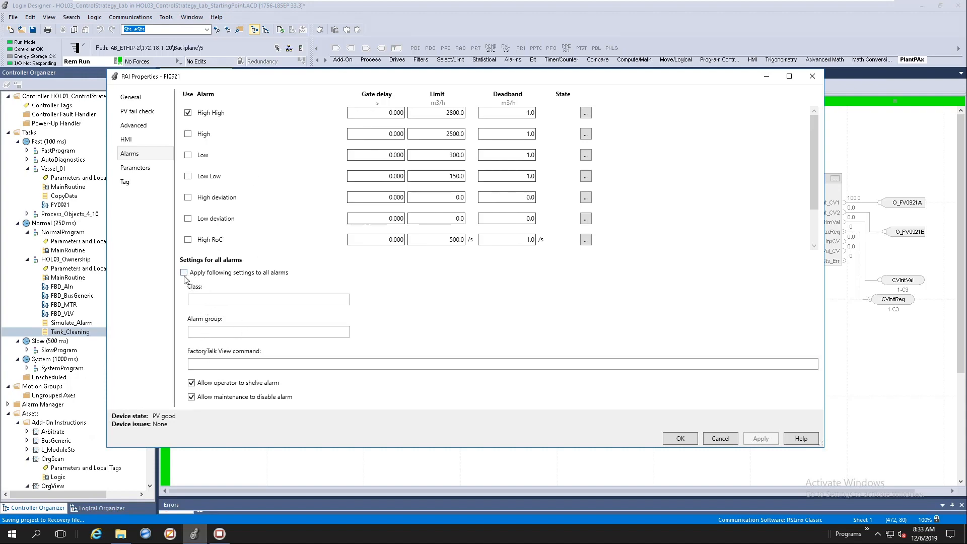
Enable 'Apply following settings to all alarms' and cancel the Alm_Hi properties dialog.
{"action": "left_click", "coordinate": [184, 273]}
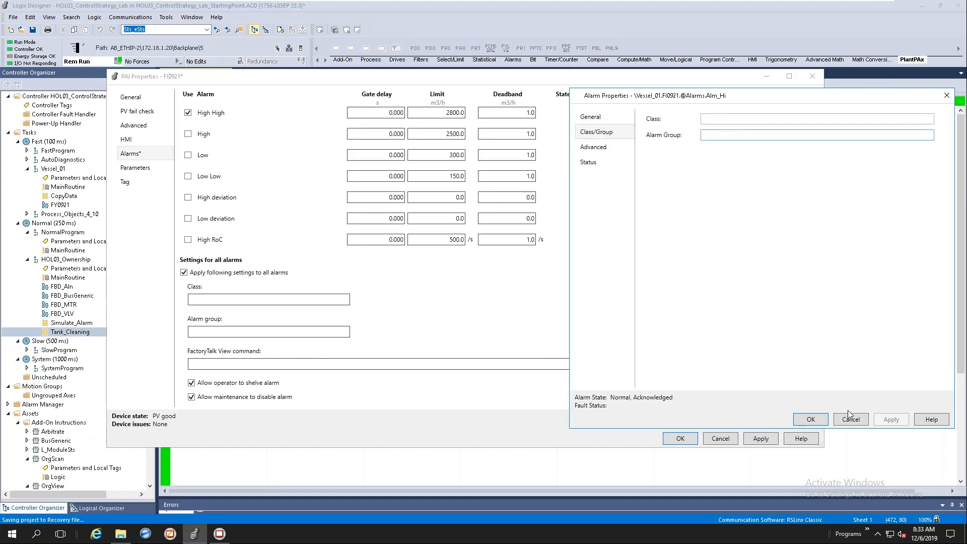
{"action": "left_click", "coordinate": [850, 420]}
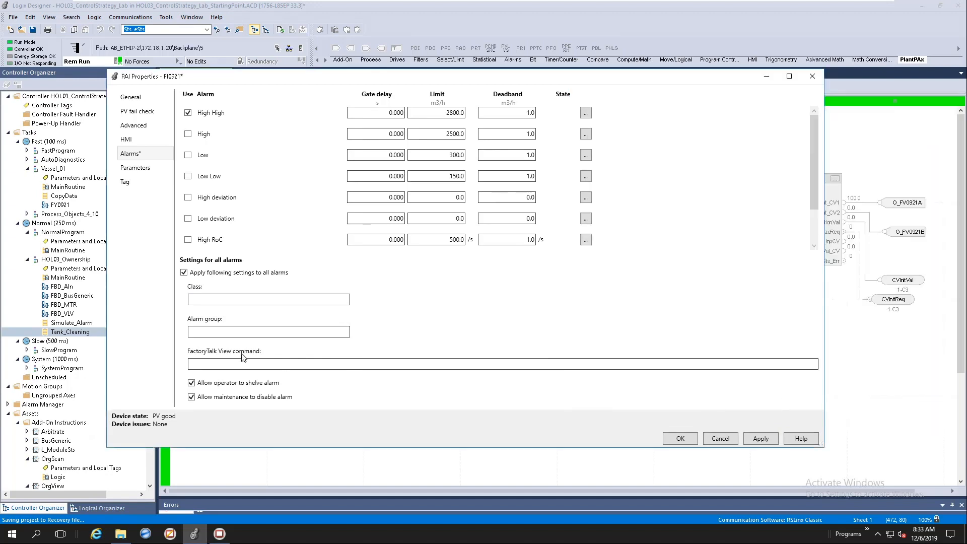
Enter shared class 'This class is awesome' and alarm group 'This group is having fun'.
{"action": "left_click", "coordinate": [268, 299]}
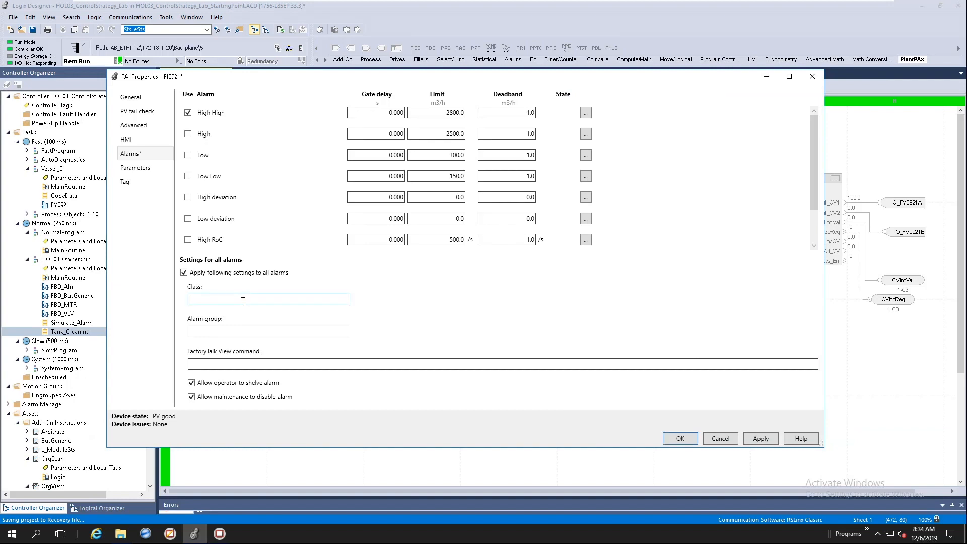
{"action": "type", "text": "Th"}
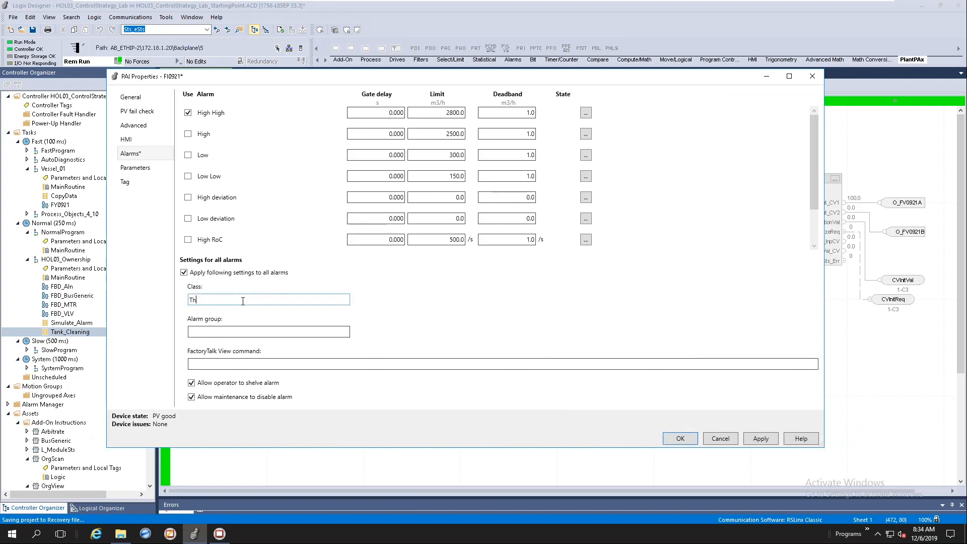
{"action": "type", "text": "This class is"}
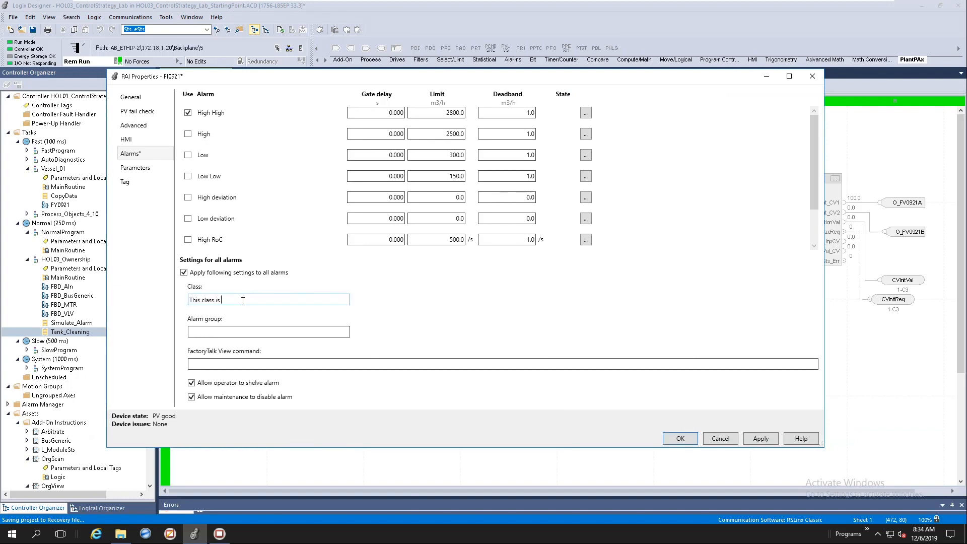
{"action": "type", "text": "awesome"}
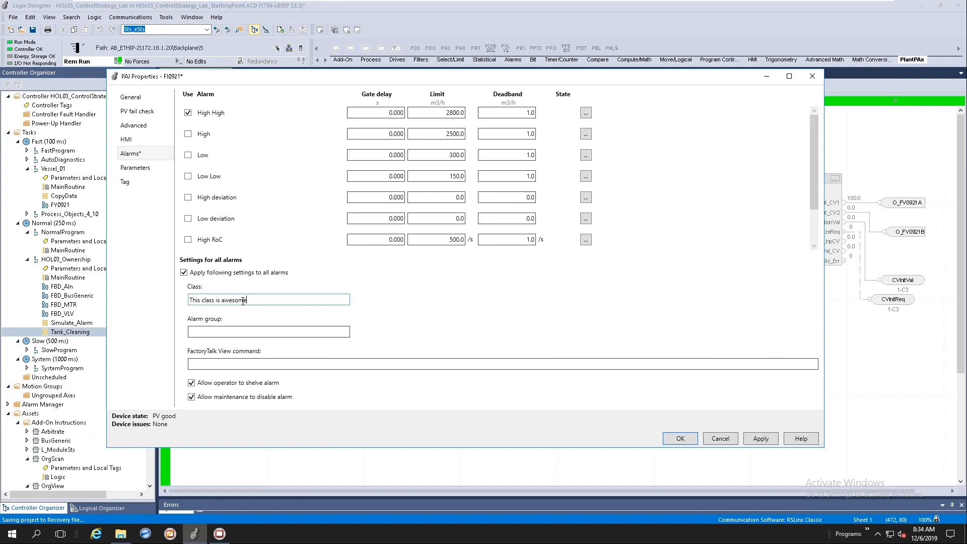
{"action": "left_click", "coordinate": [269, 332]}
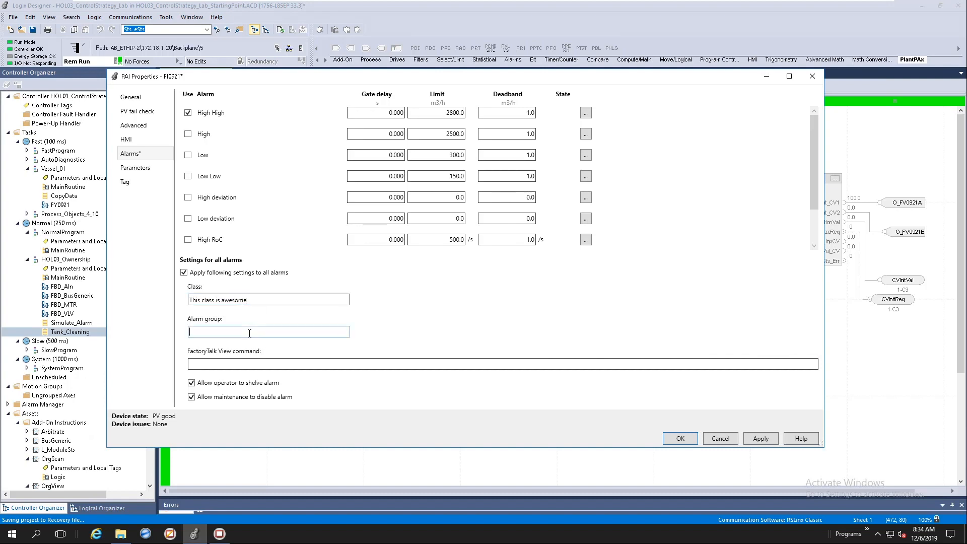
{"action": "type", "text": "This group is having fun"}
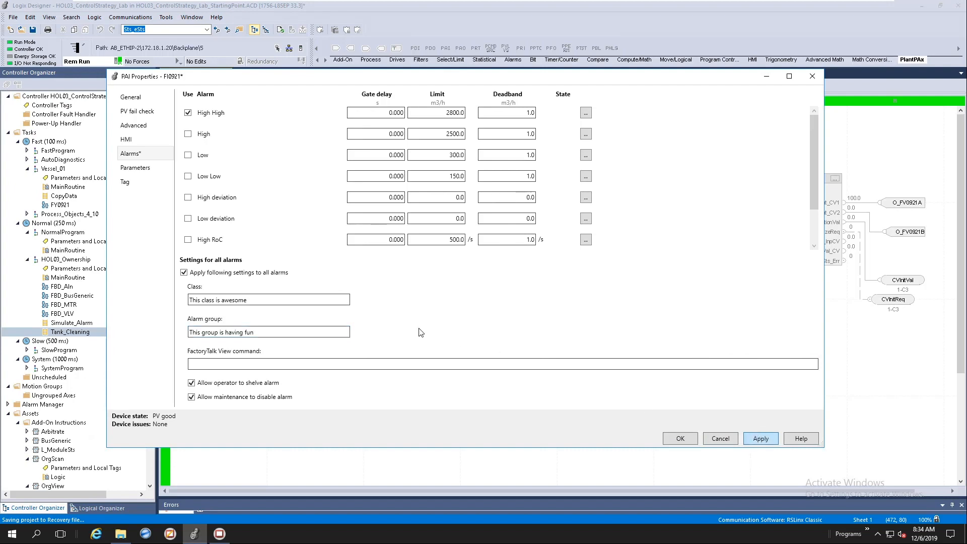
{"action": "mouse_move", "coordinate": [207, 103]}
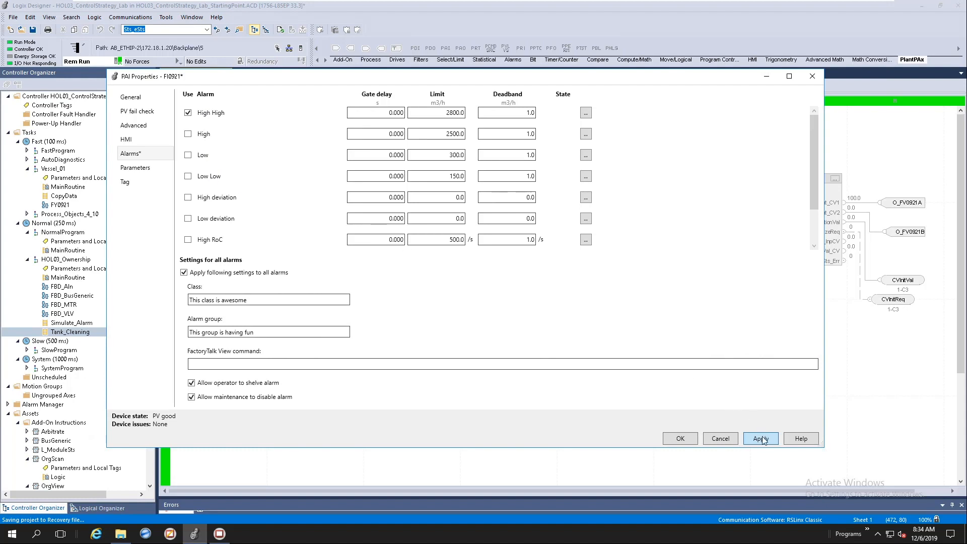
Apply the shared class and group, then verify them on the Low deviation alarm's Class/Group tab.
{"action": "left_click", "coordinate": [760, 438]}
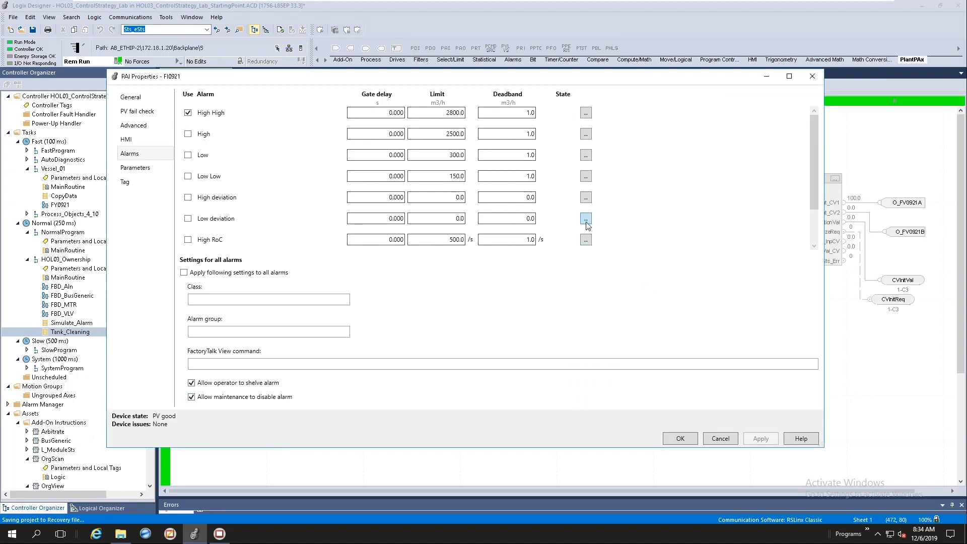
{"action": "left_click", "coordinate": [586, 218]}
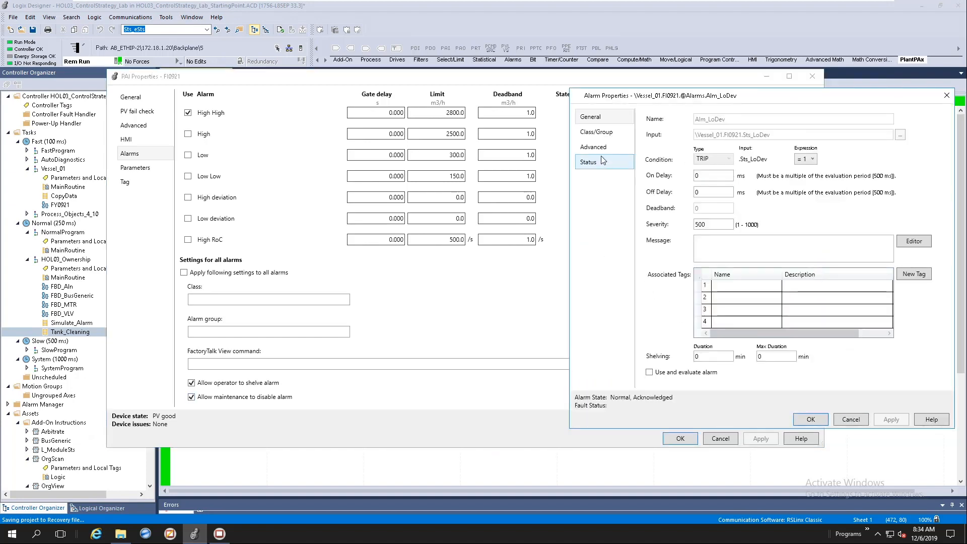
{"action": "left_click", "coordinate": [596, 131]}
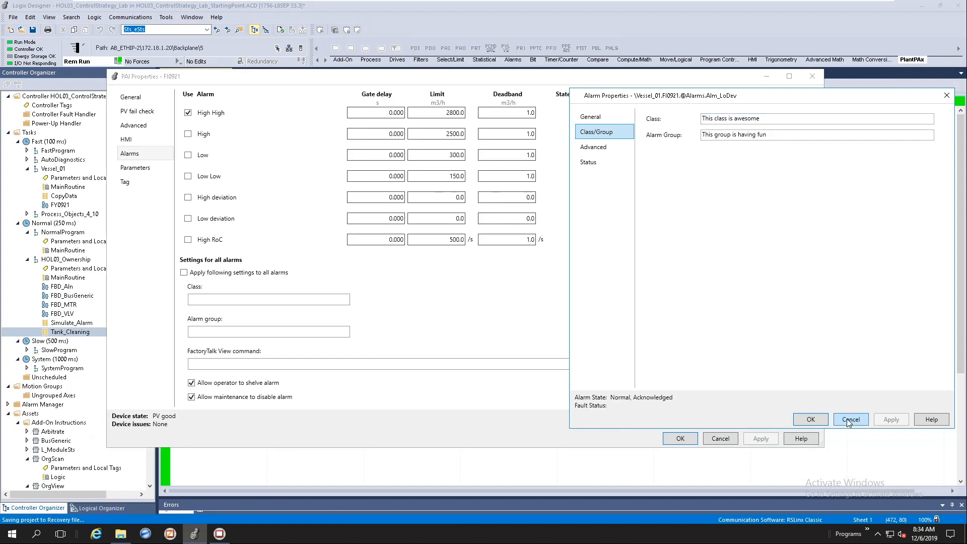
{"action": "left_click", "coordinate": [850, 420]}
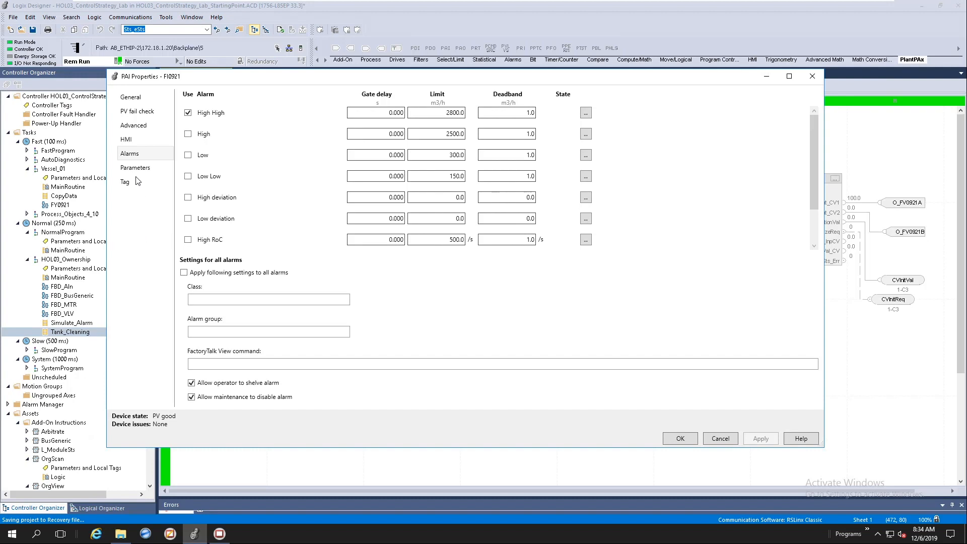
Review FI0921's Parameters, Tag and General pages, then close PAI Properties with OK.
{"action": "left_click", "coordinate": [135, 168]}
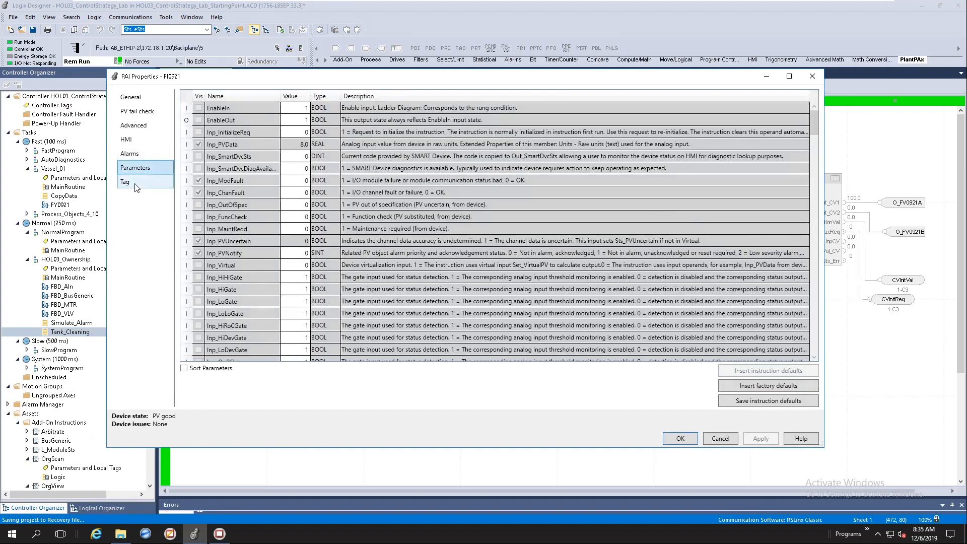
{"action": "left_click", "coordinate": [125, 181]}
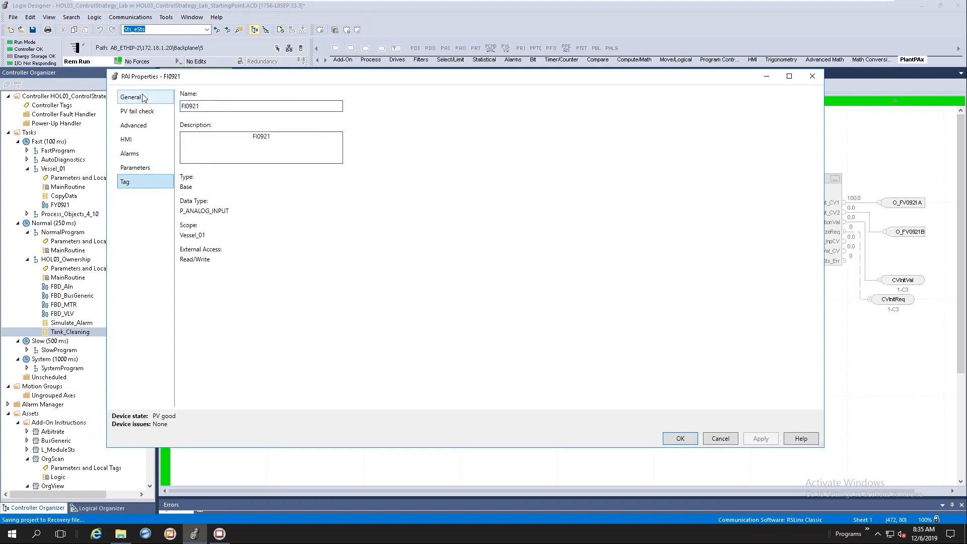
{"action": "left_click", "coordinate": [130, 97]}
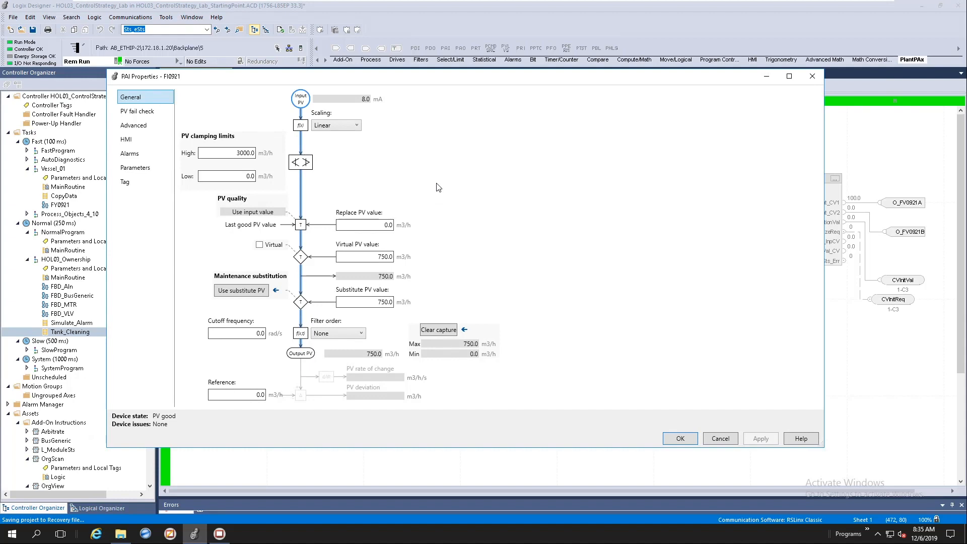
{"action": "mouse_move", "coordinate": [457, 191]}
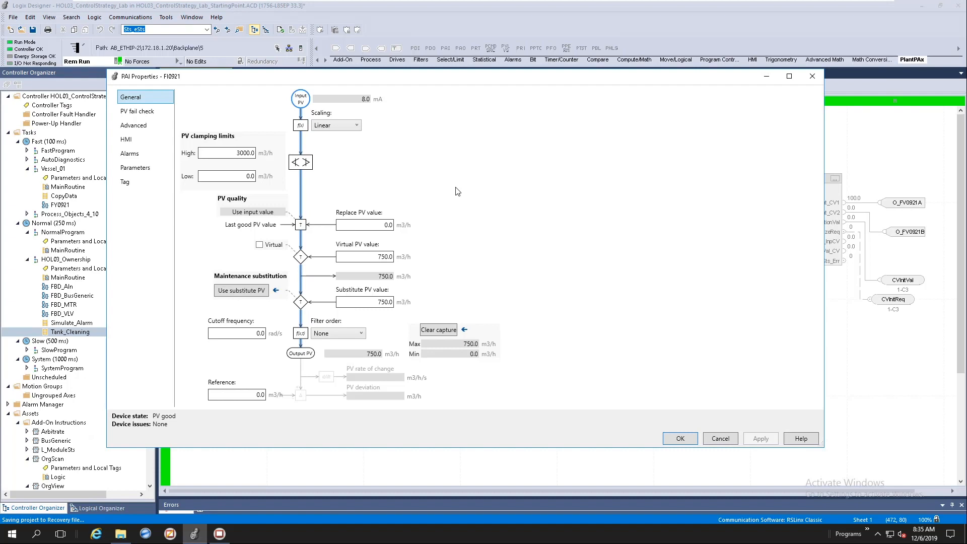
{"action": "mouse_move", "coordinate": [450, 190]}
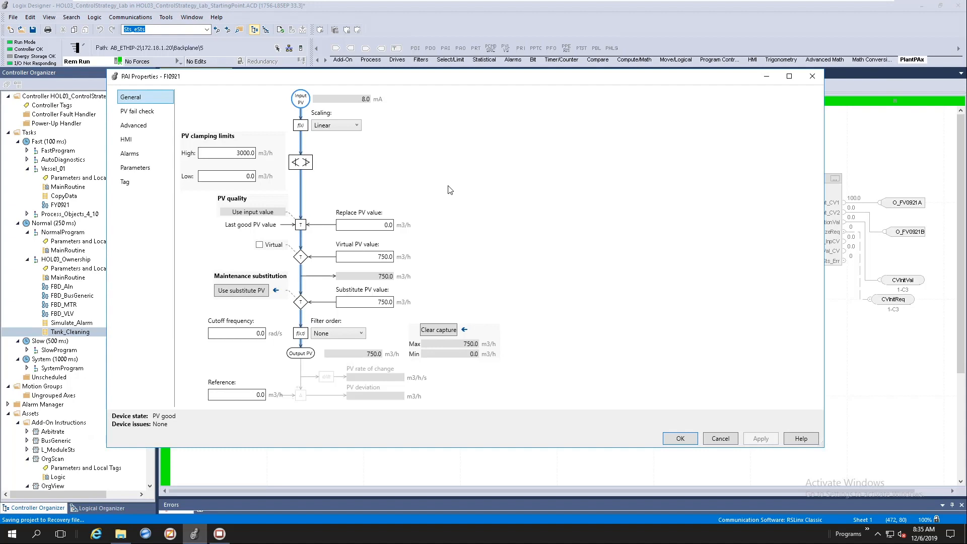
{"action": "left_click", "coordinate": [679, 437]}
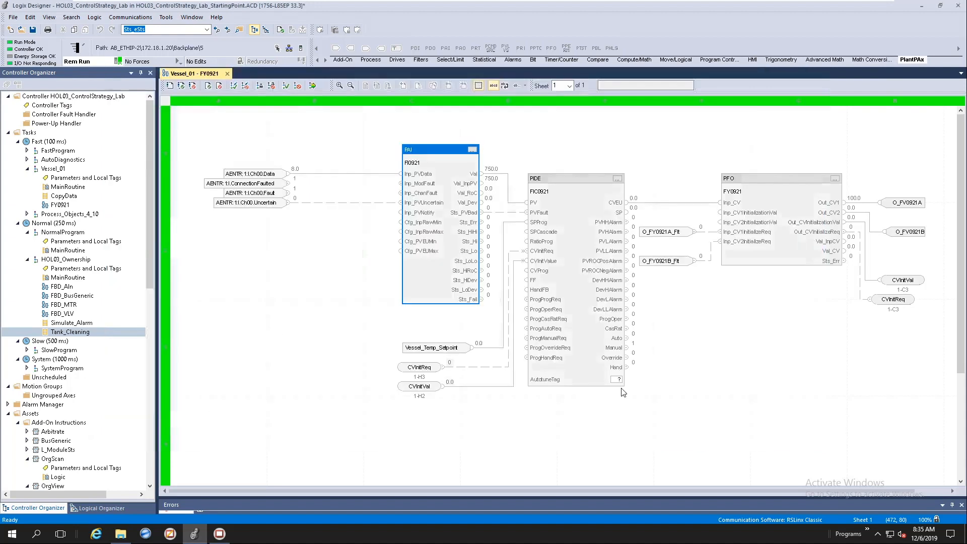